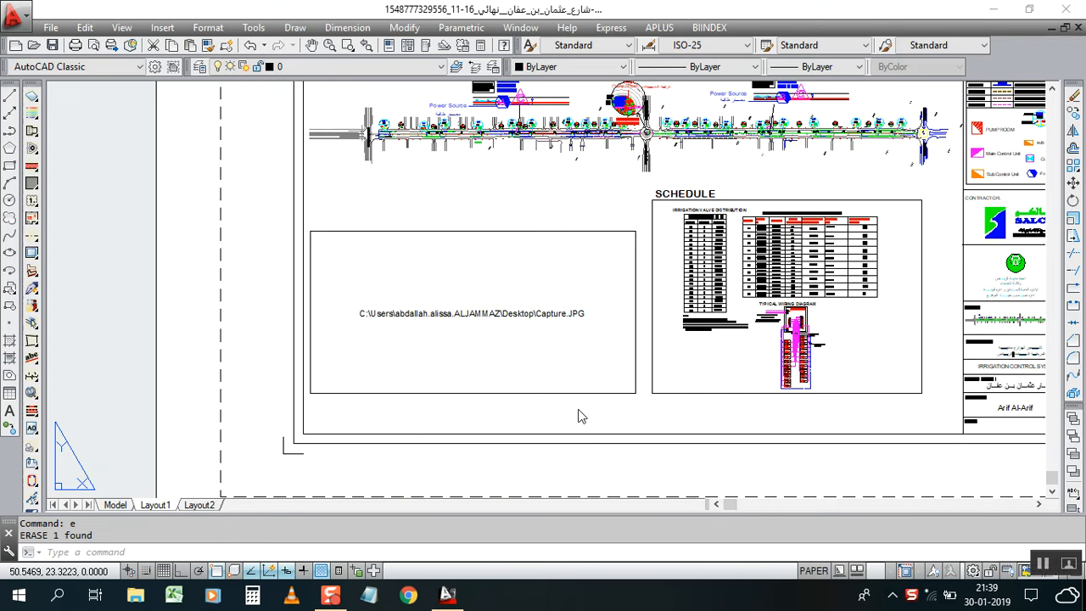
mouse_move(524, 365)
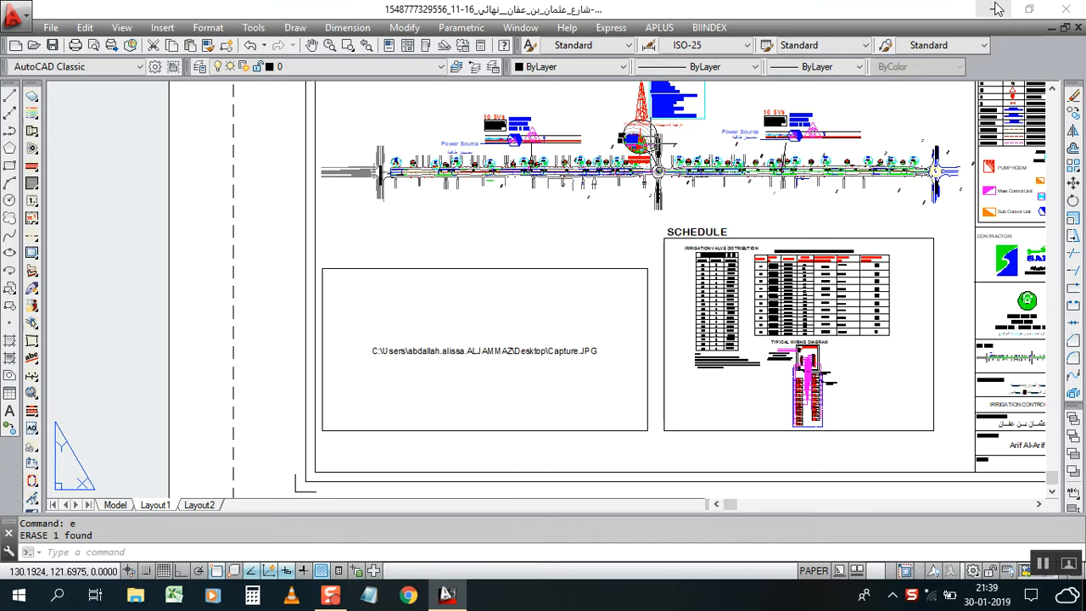
Step: Attach the orange logo image left of the layout sheet at 0.2 scale
click(998, 10)
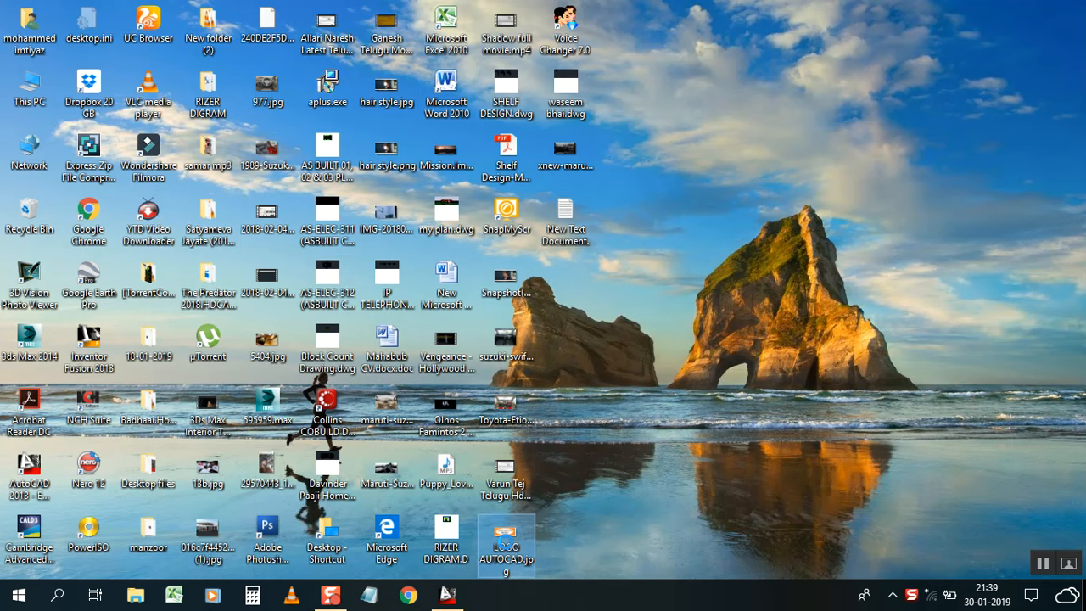
right_click(507, 546)
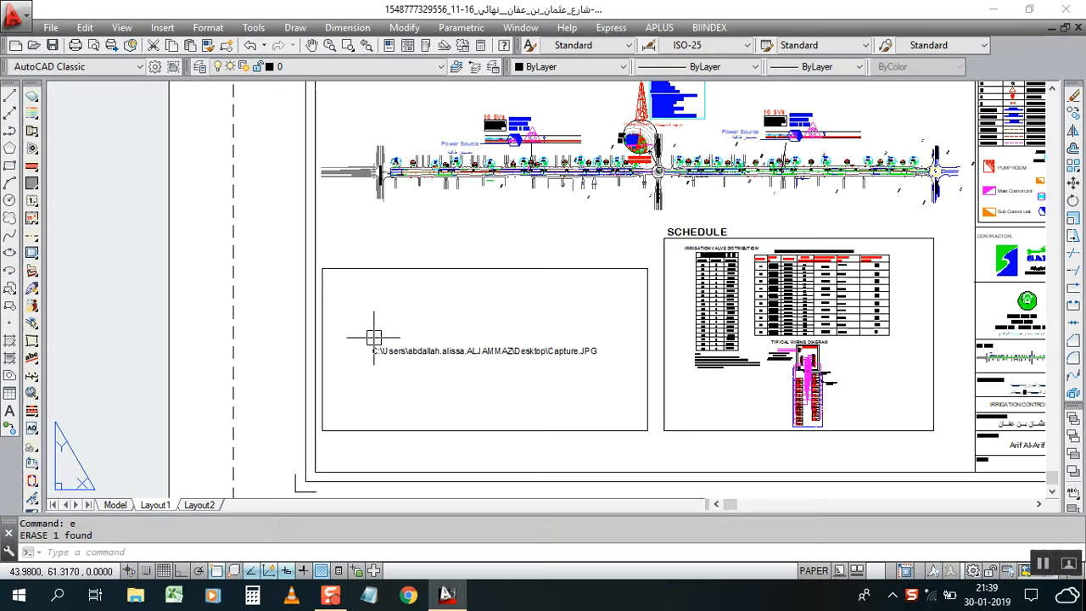
mouse_move(446, 416)
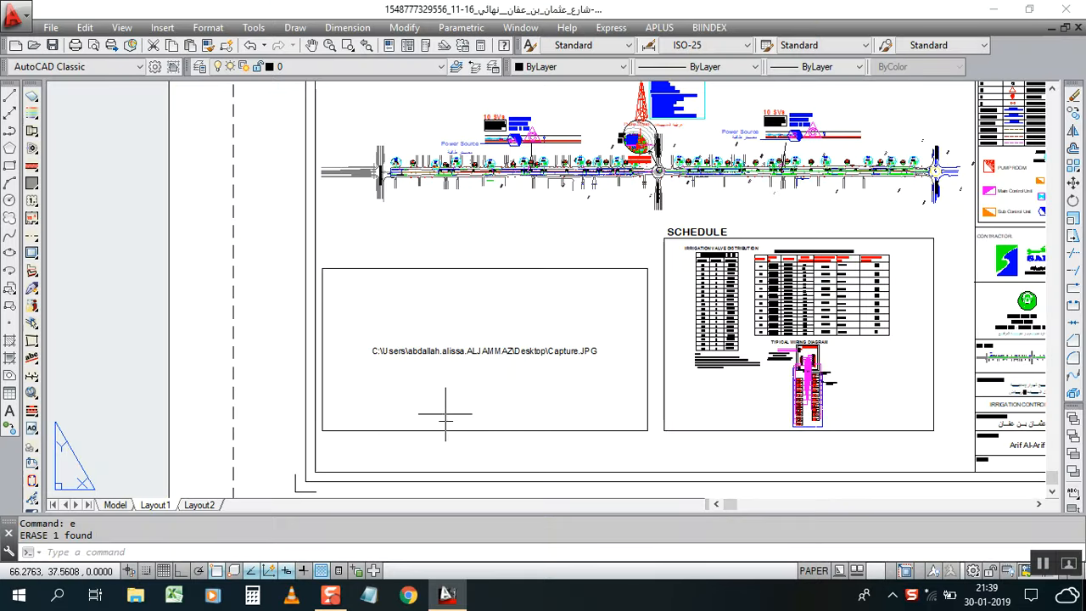
key(ctrl+v)
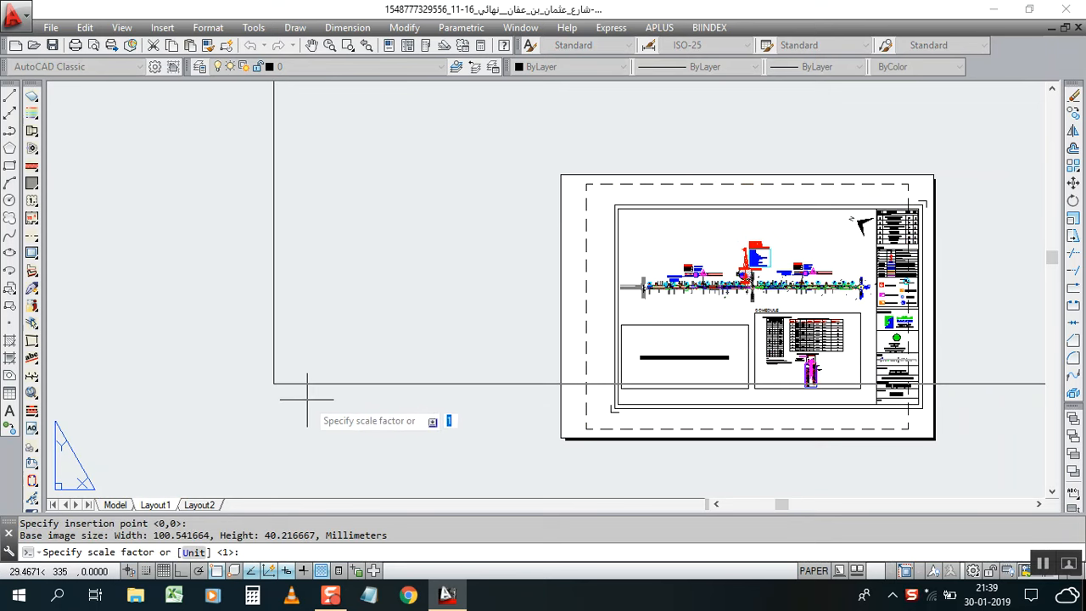
text(.2)
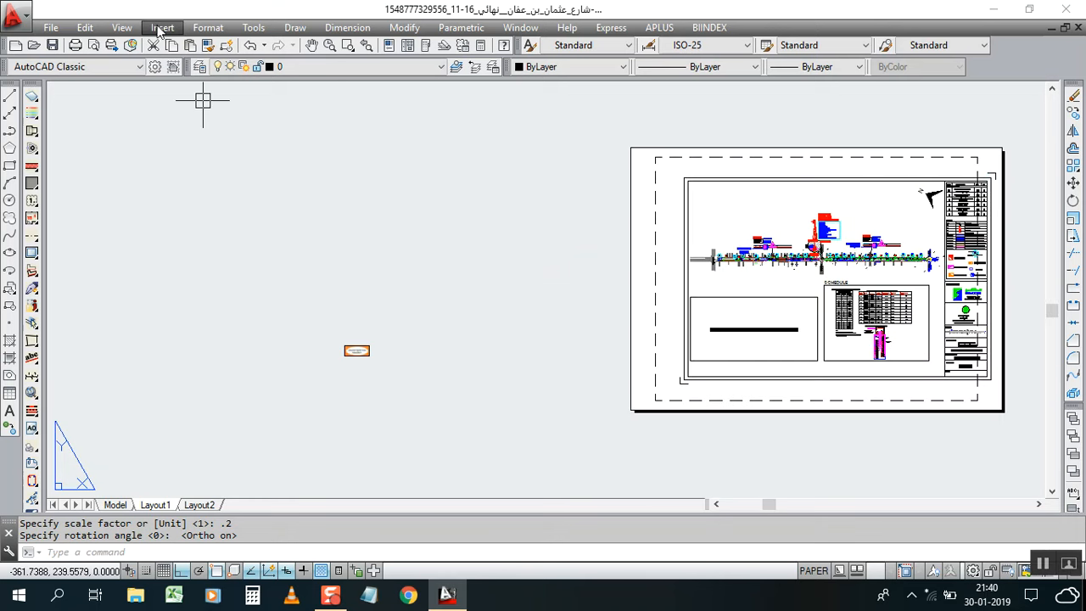
click(161, 27)
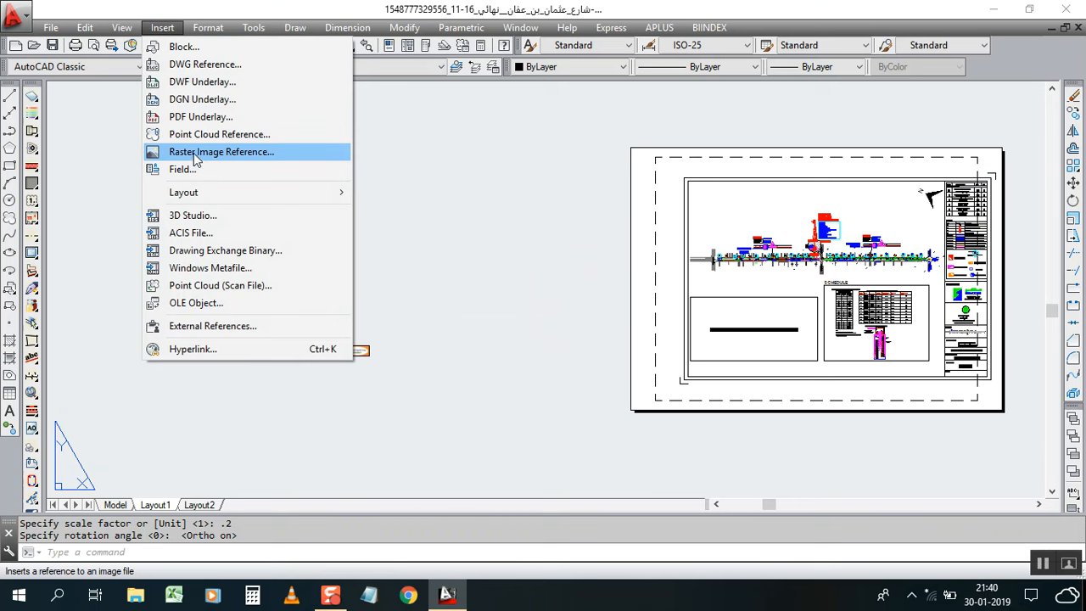
mouse_move(242, 159)
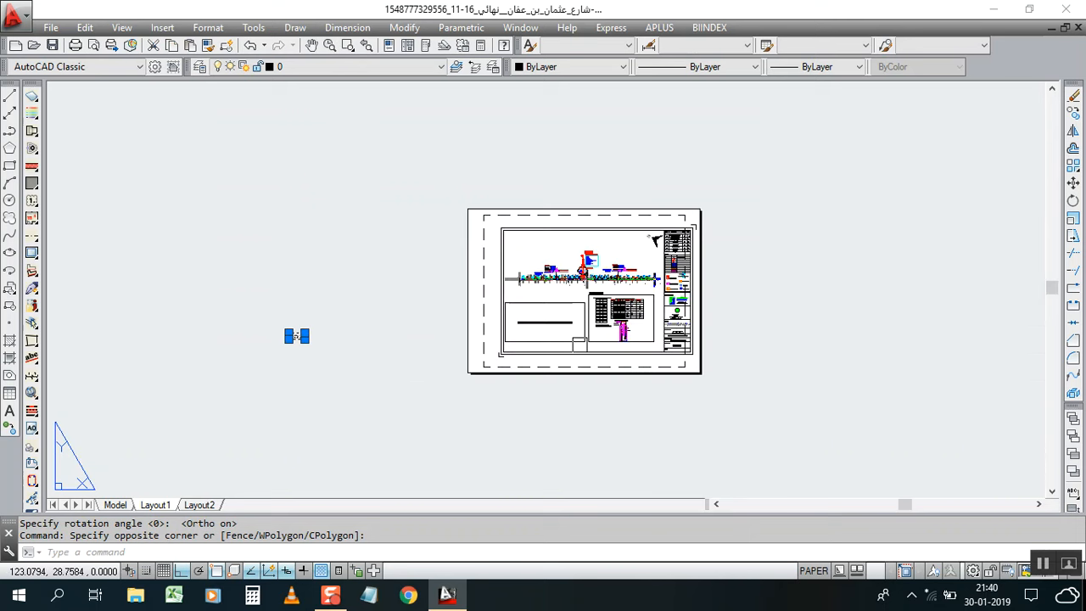
scroll(up, 3)
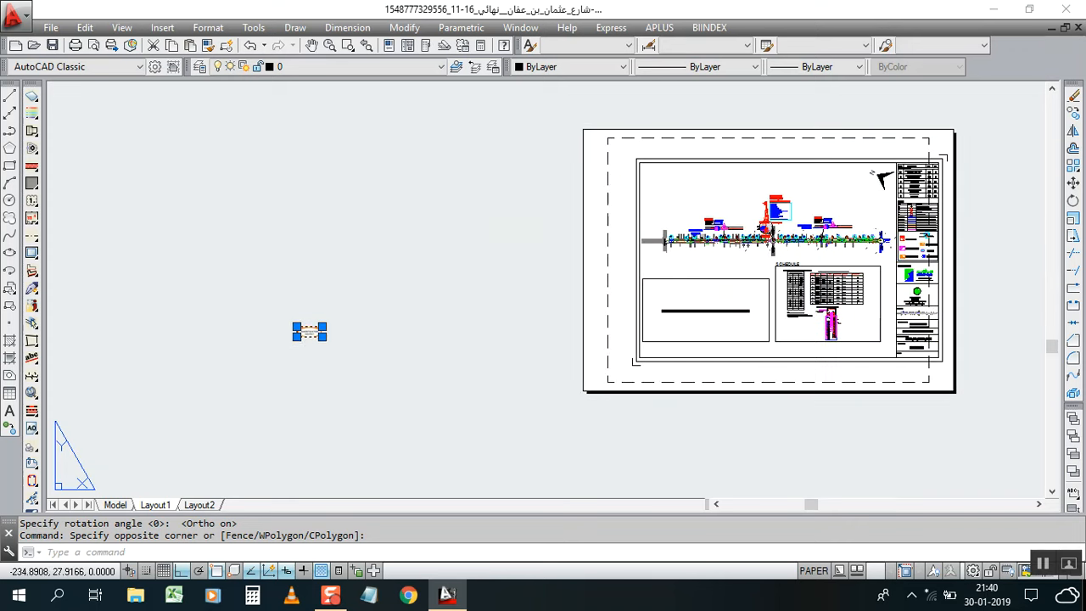
mouse_move(327, 370)
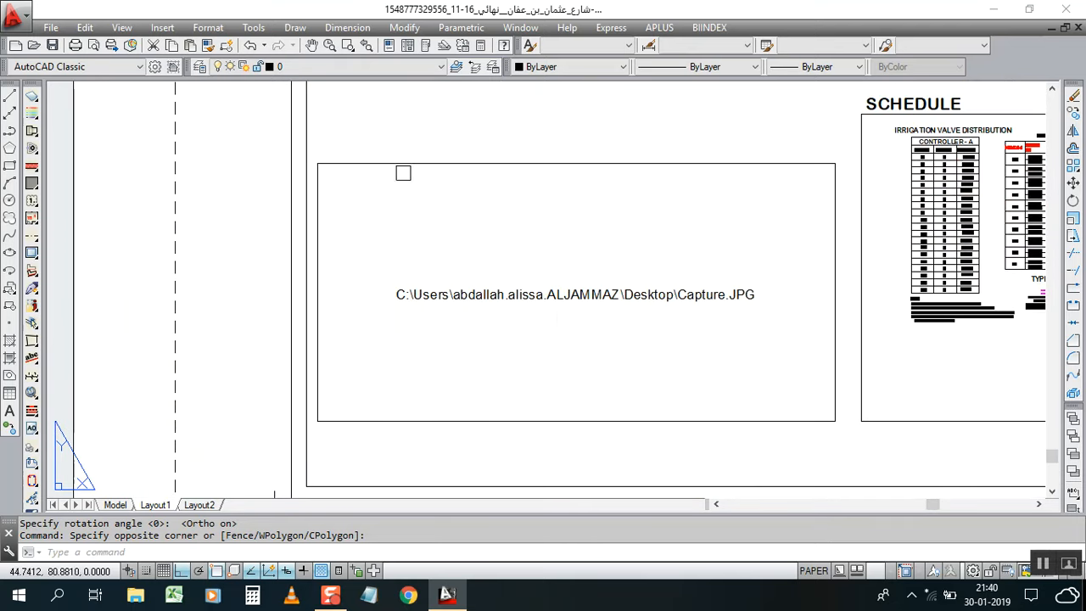
mouse_move(363, 347)
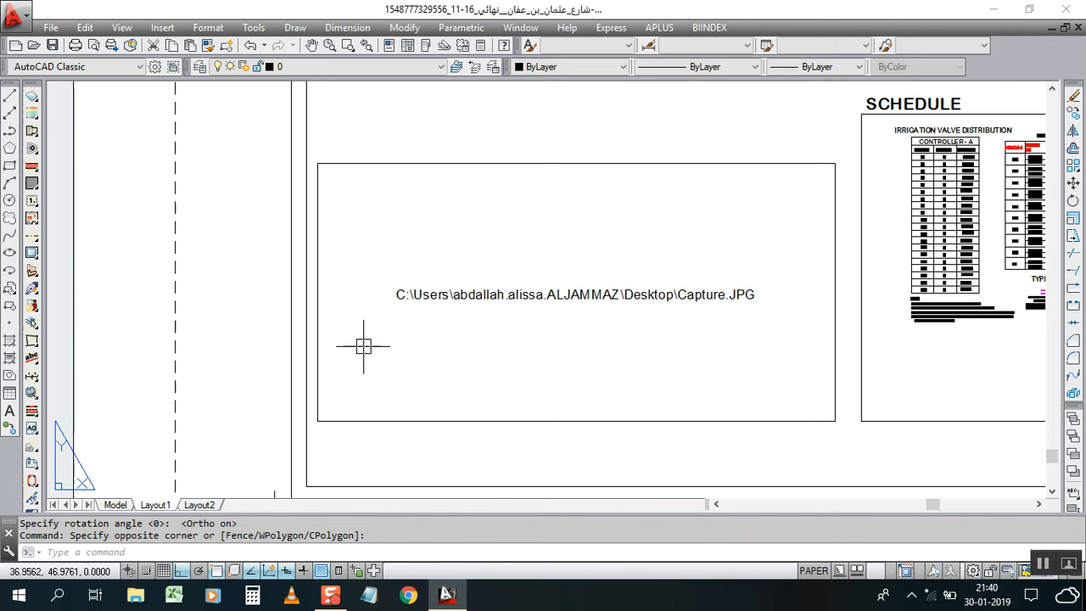
mouse_move(518, 329)
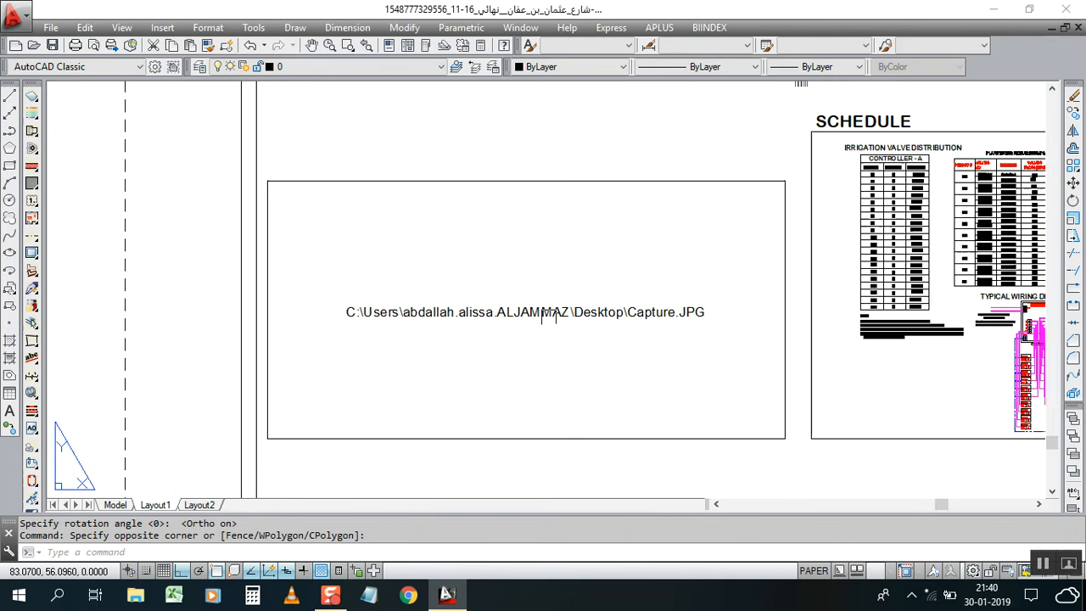
mouse_move(619, 401)
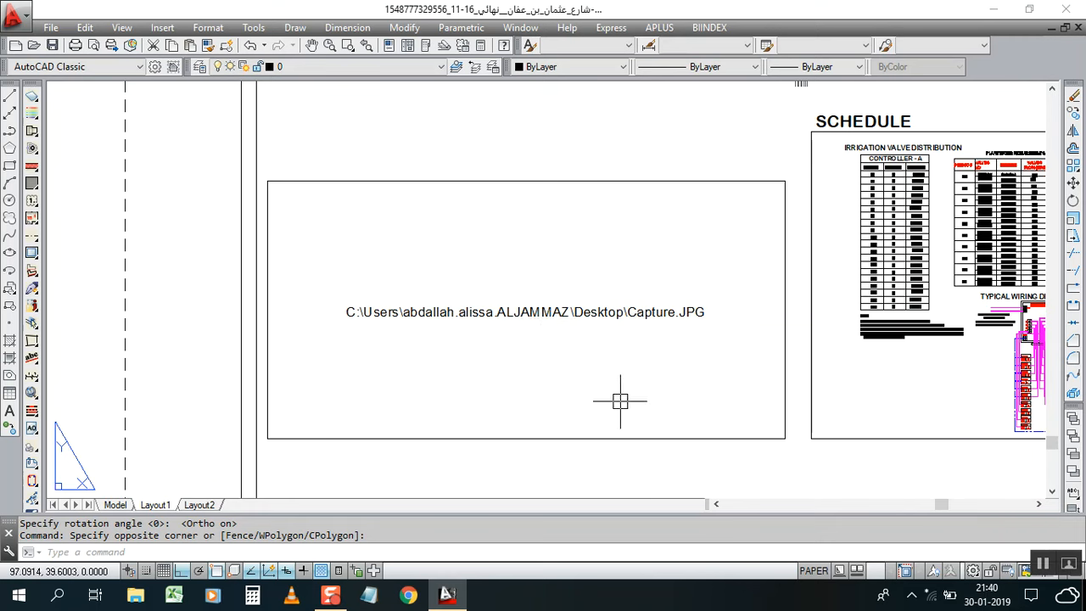
mouse_move(634, 379)
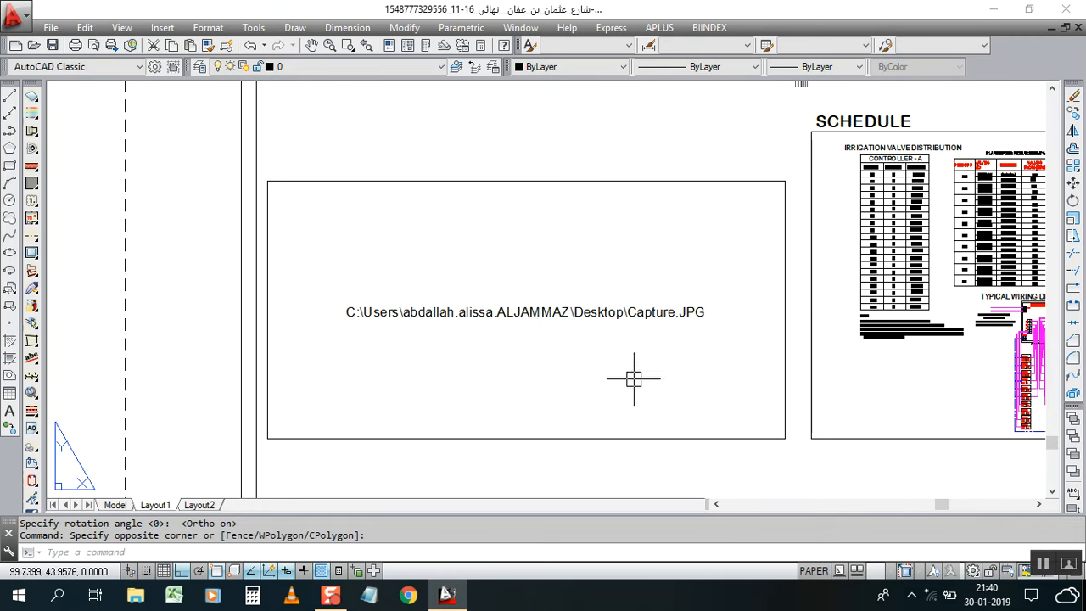
mouse_move(410, 377)
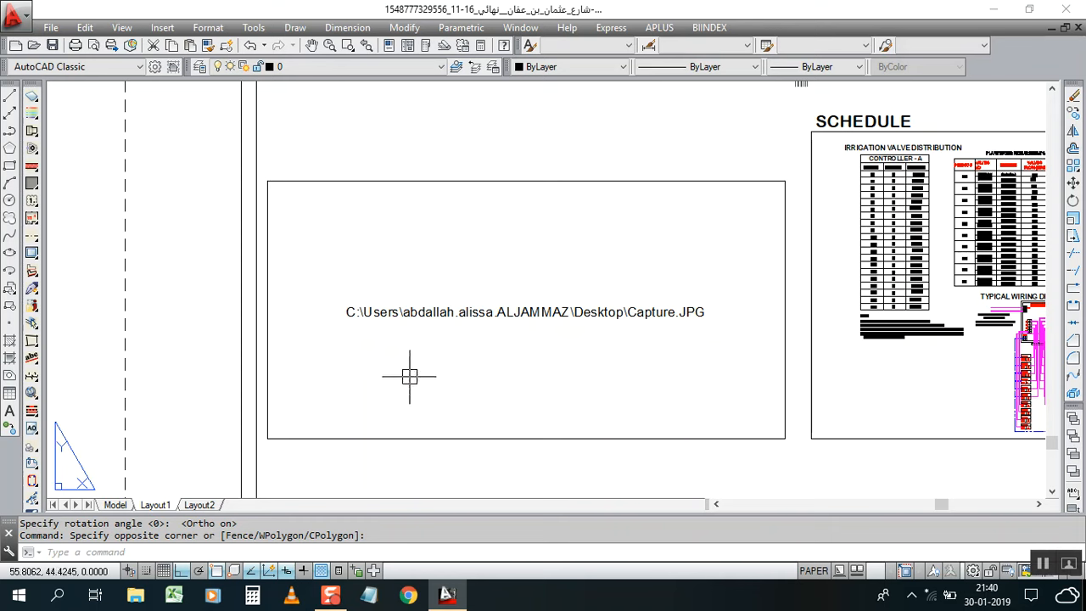
scroll(down, 3)
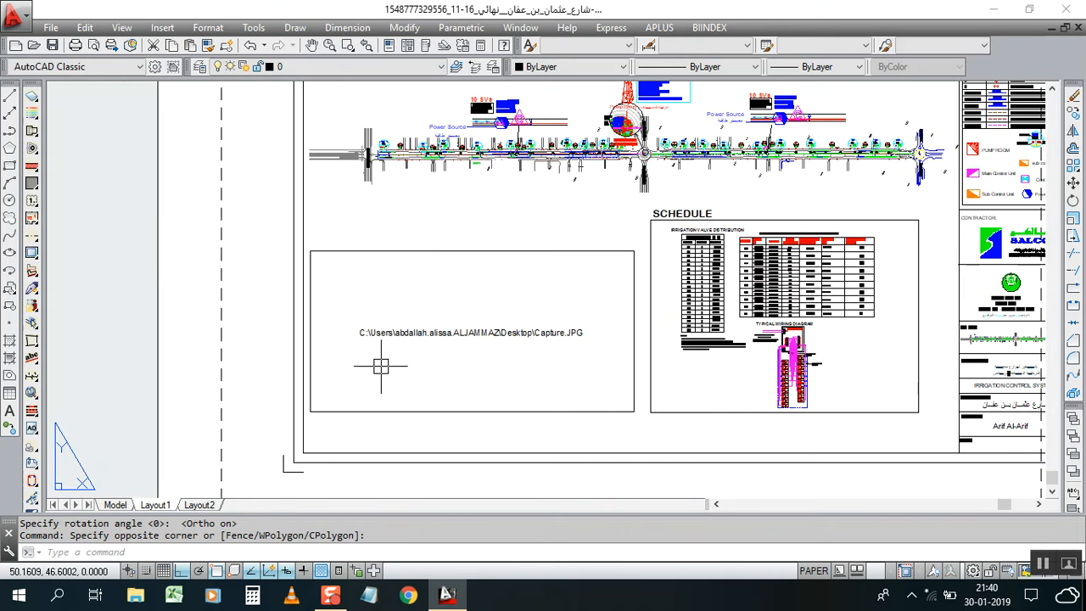
mouse_move(399, 366)
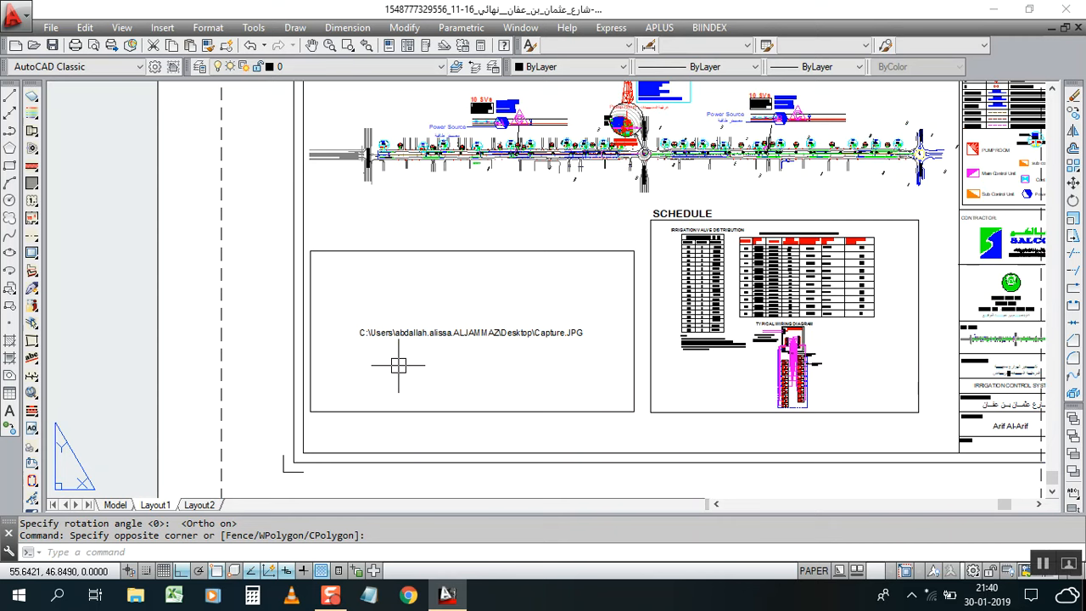
mouse_move(399, 365)
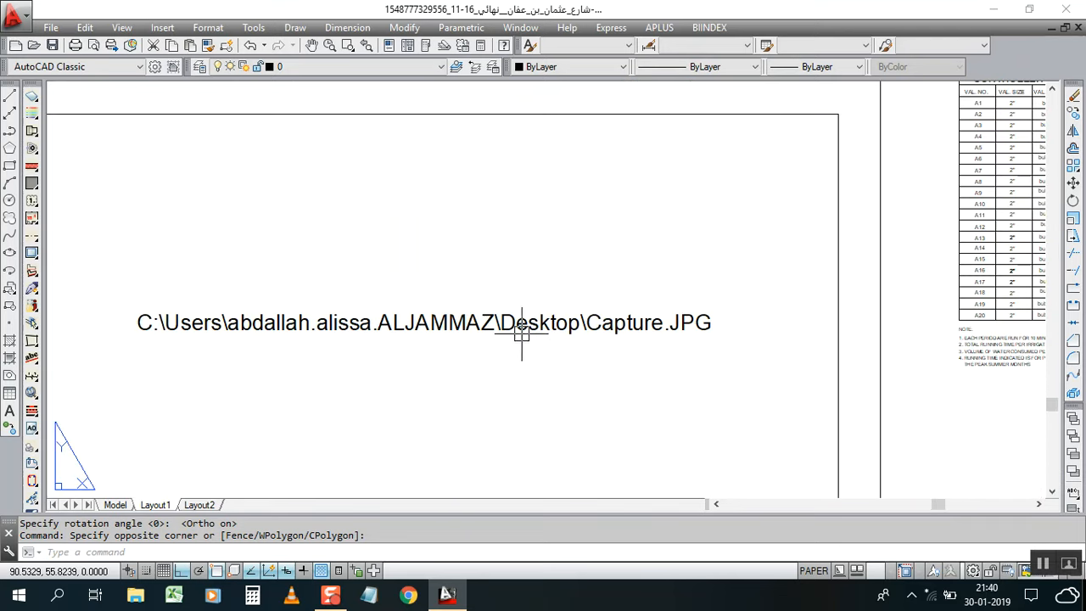
mouse_move(579, 333)
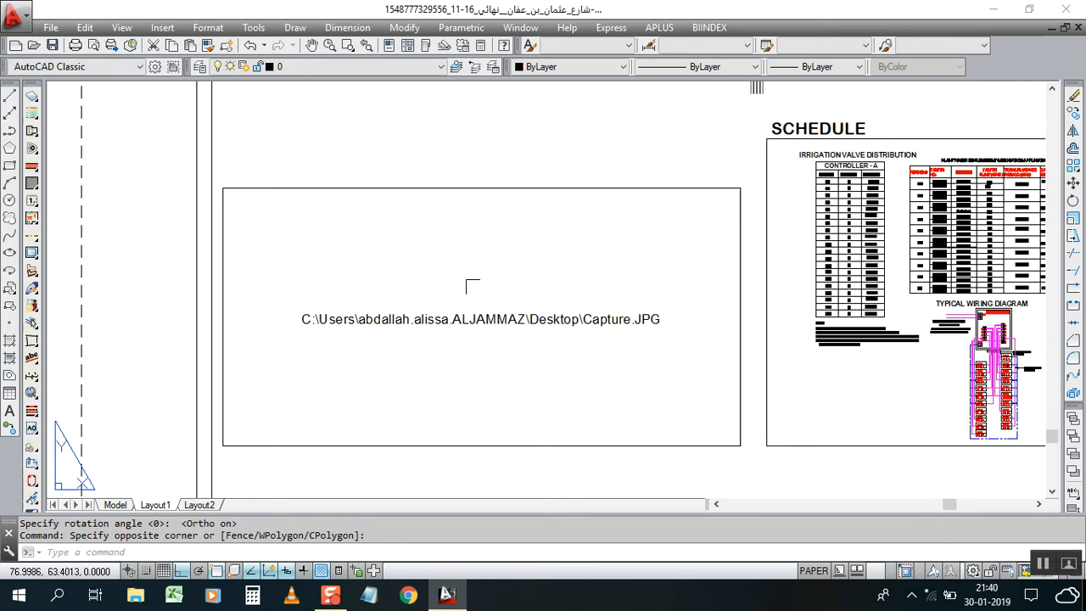
mouse_move(448, 346)
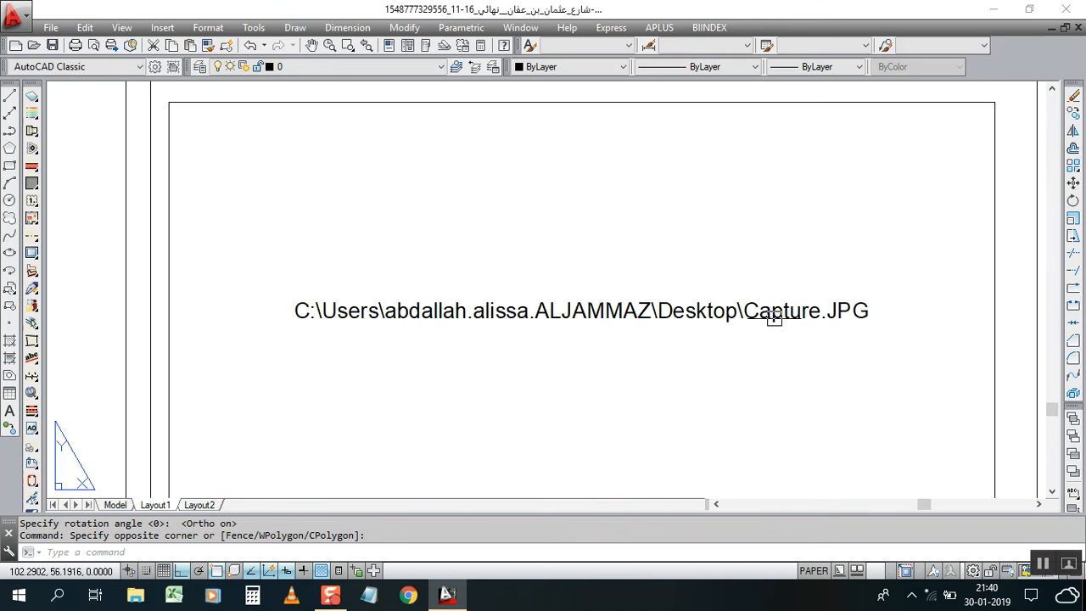
mouse_move(708, 318)
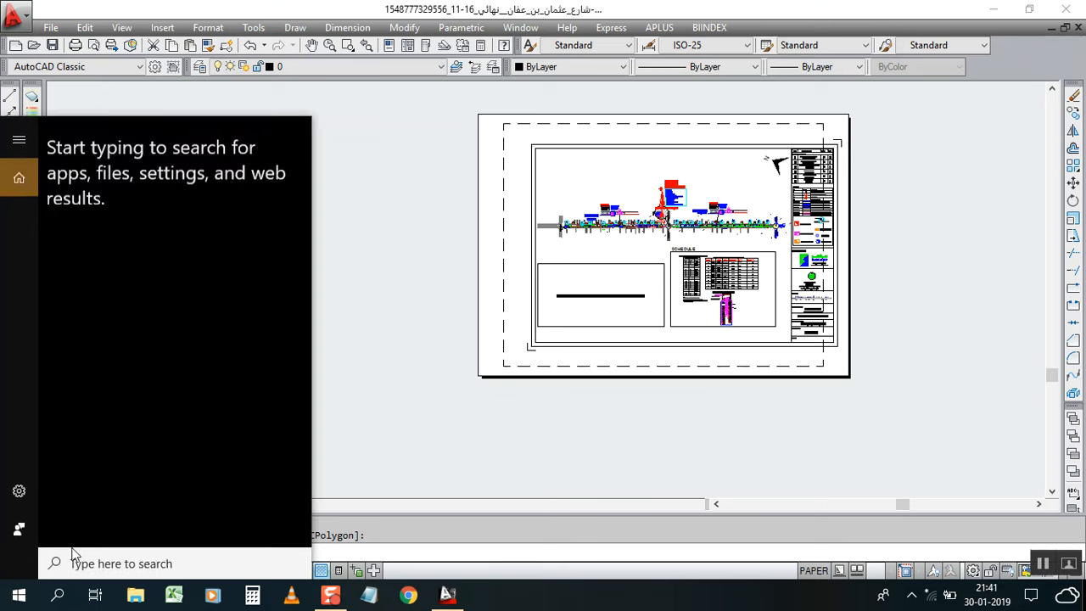
Step: Search 'pai' in the Start menu and launch the Paint desktop app
text(paint)
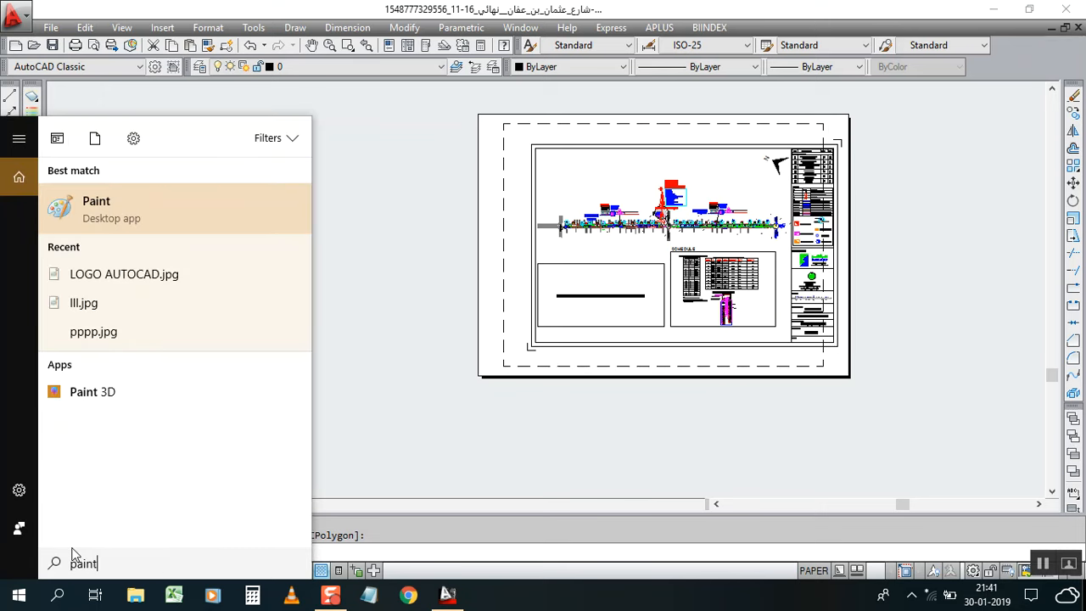
click(95, 209)
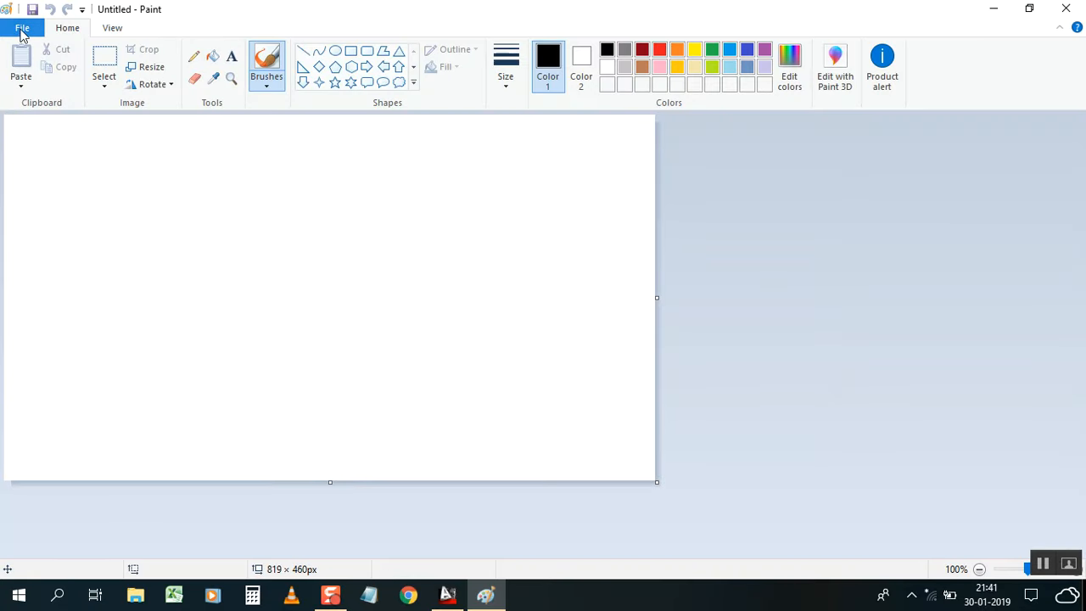
Step: Open LOGO AUTOCAD.jpg in Paint, select the whole logo, then minimize Paint
click(22, 28)
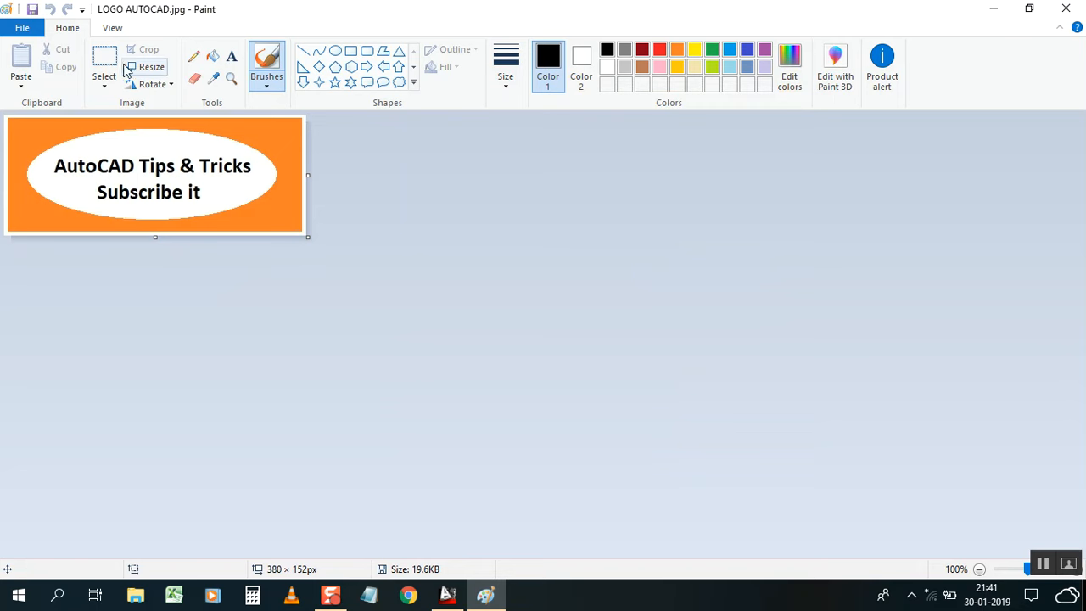
click(103, 68)
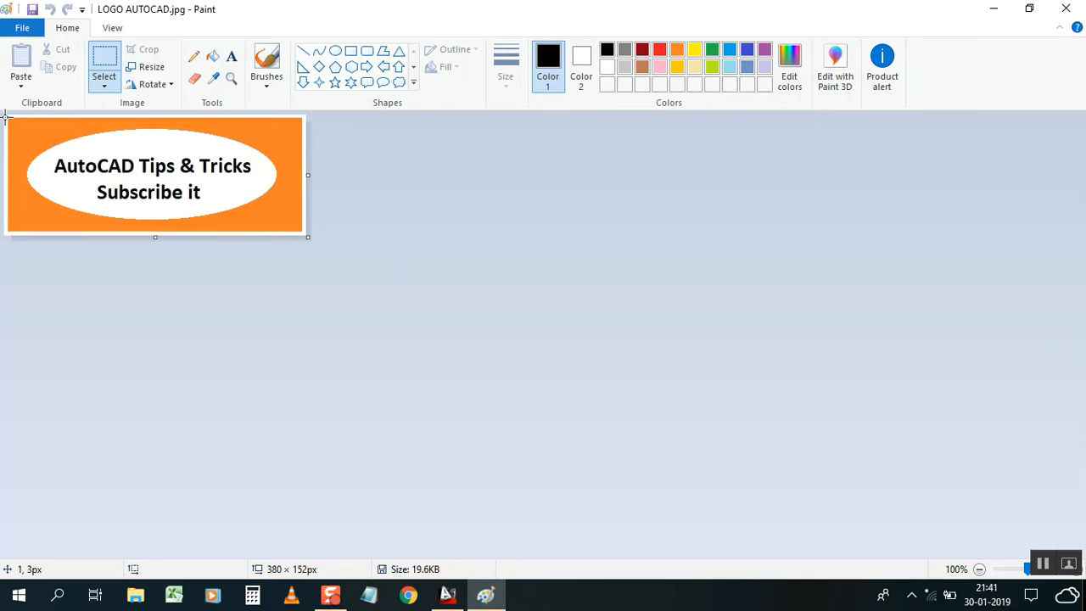
drag(6, 116, 235, 229)
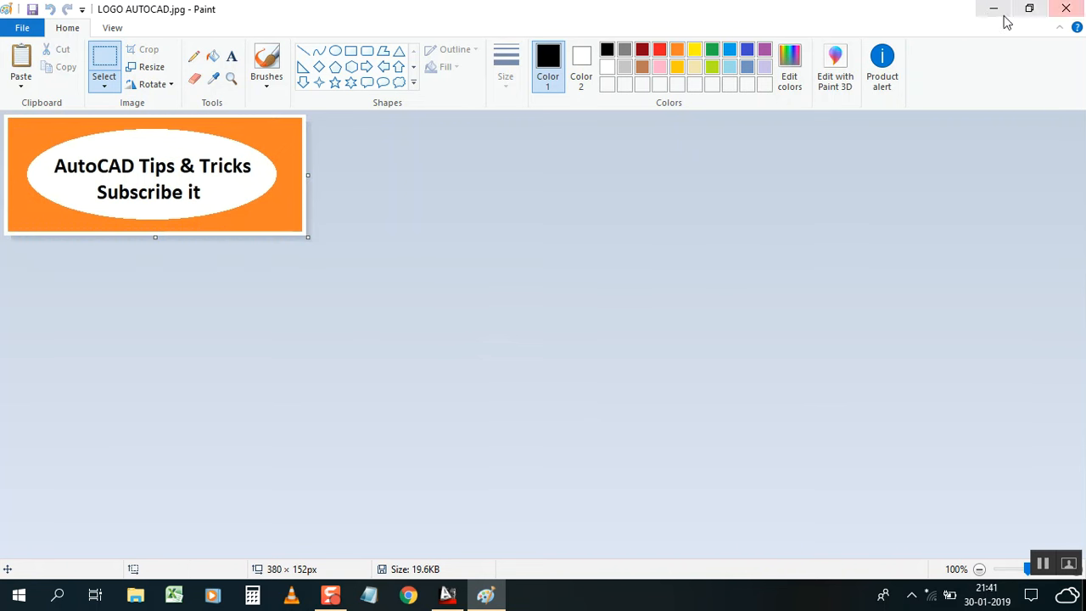
click(445, 594)
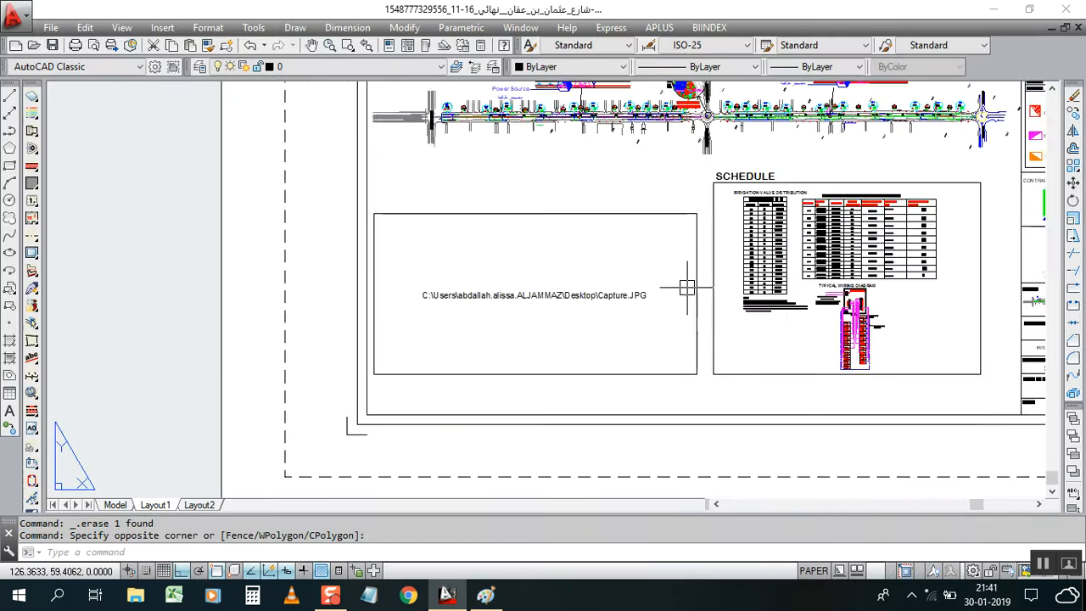
Step: Choose OLE Object from AutoCAD's Insert menu
click(162, 27)
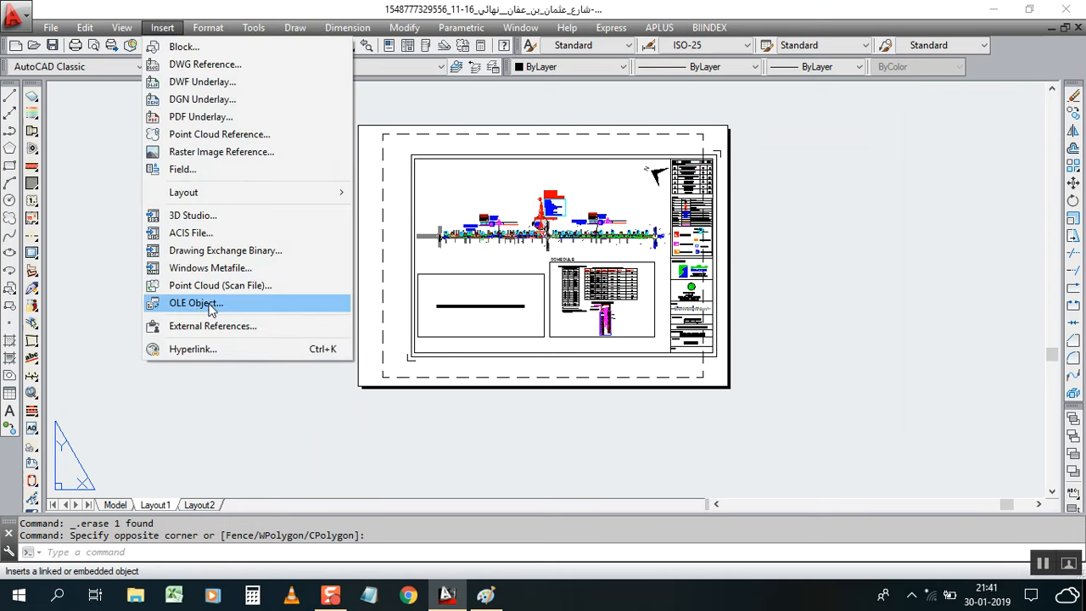
mouse_move(178, 313)
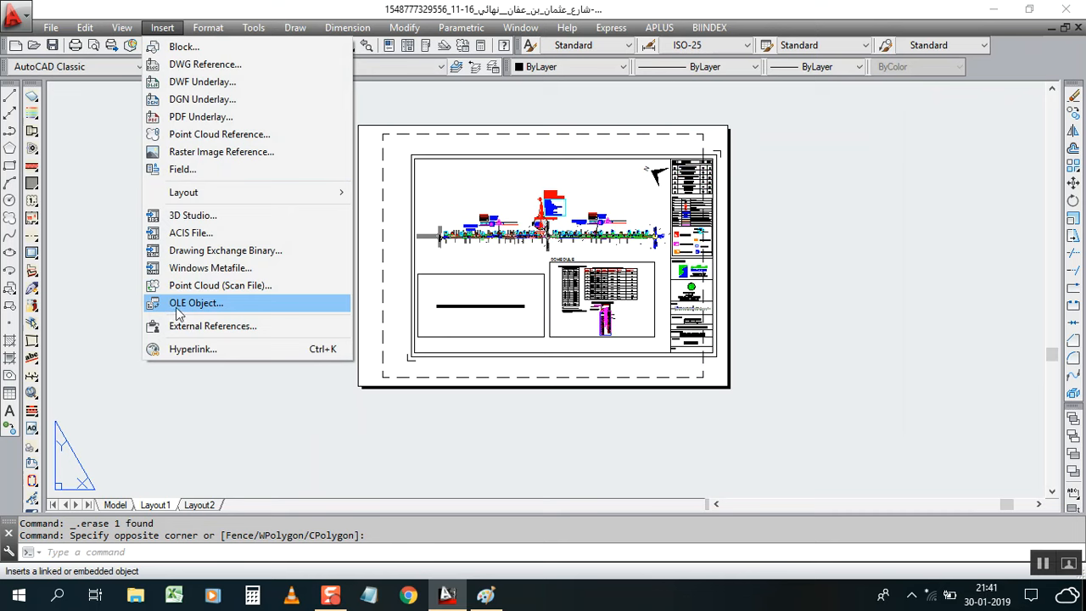
mouse_move(211, 314)
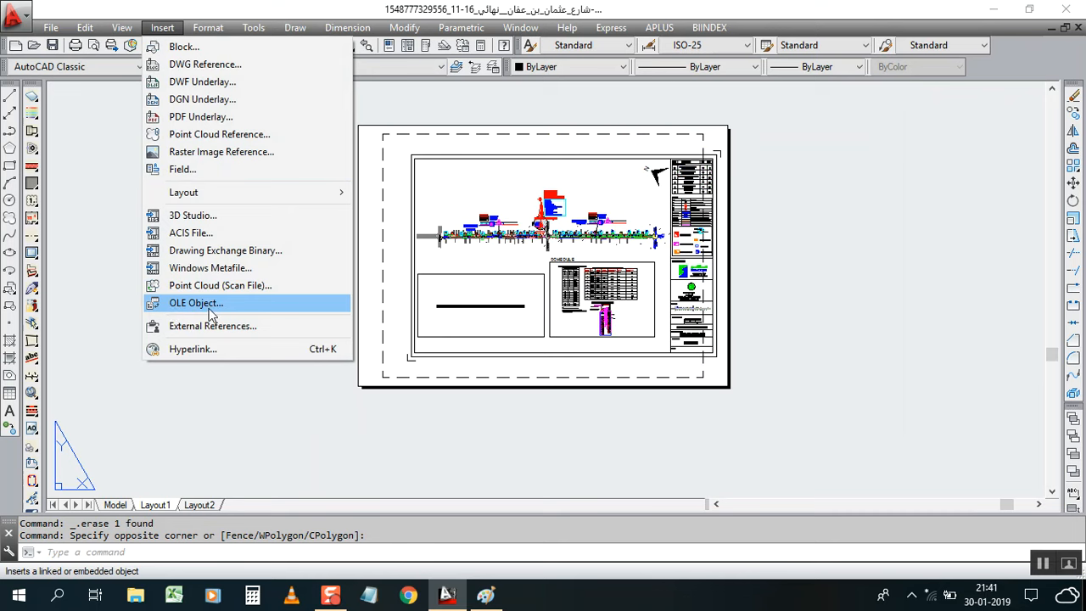
mouse_move(185, 310)
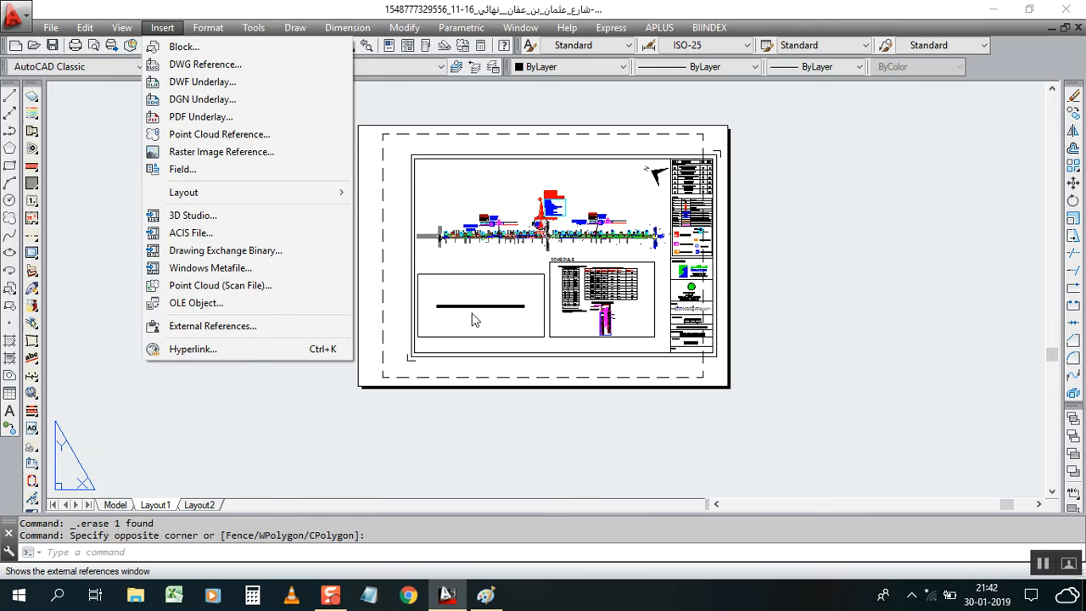
mouse_move(196, 303)
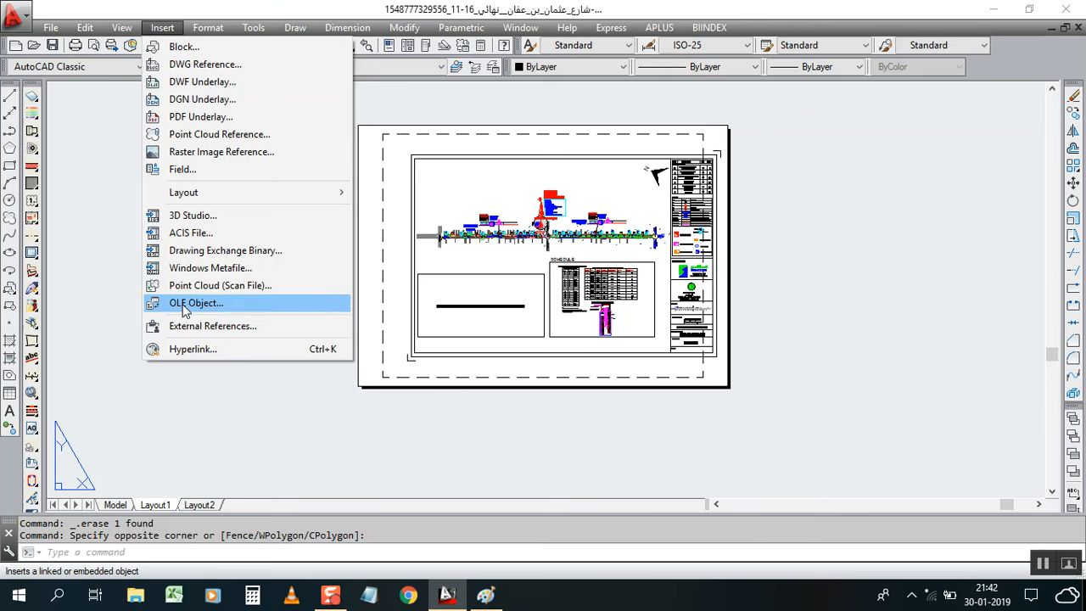
click(196, 303)
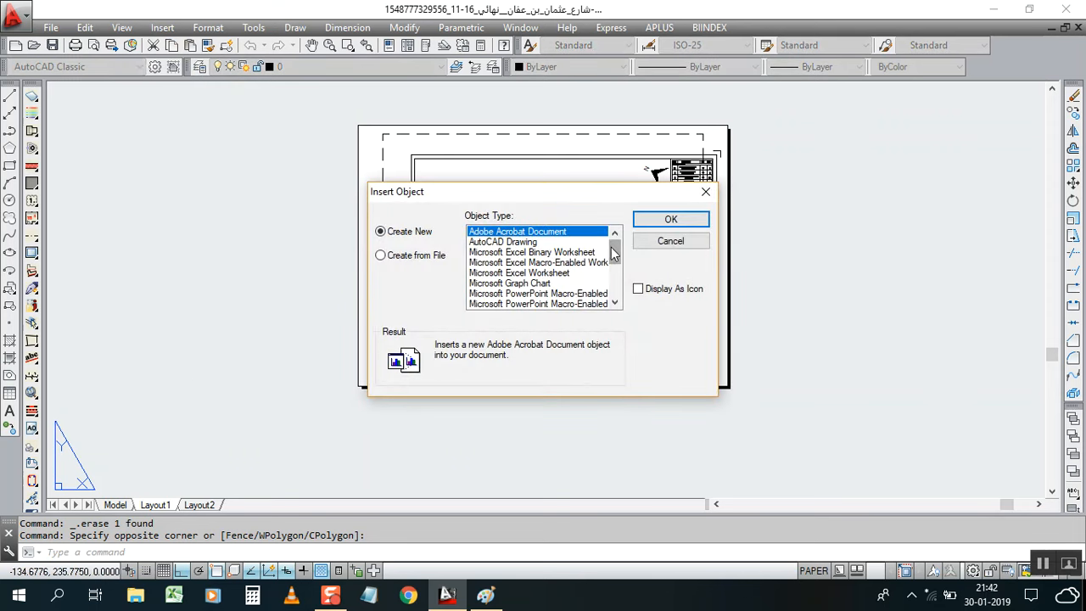
Step: Scroll the Object Type list to pick Paintbrush Picture under Create New
scroll(down, 3)
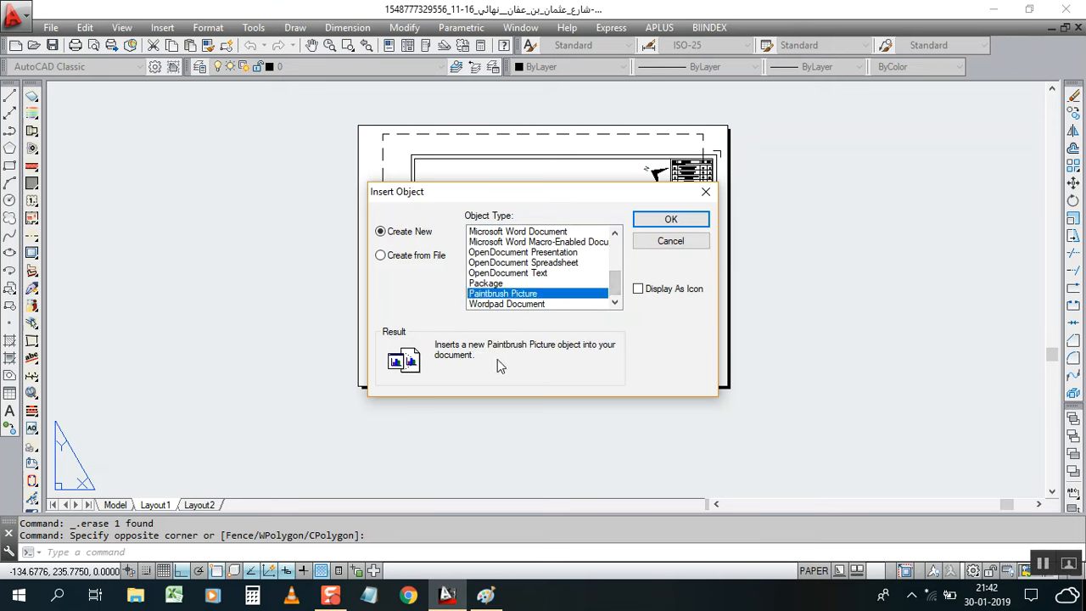
mouse_move(671, 220)
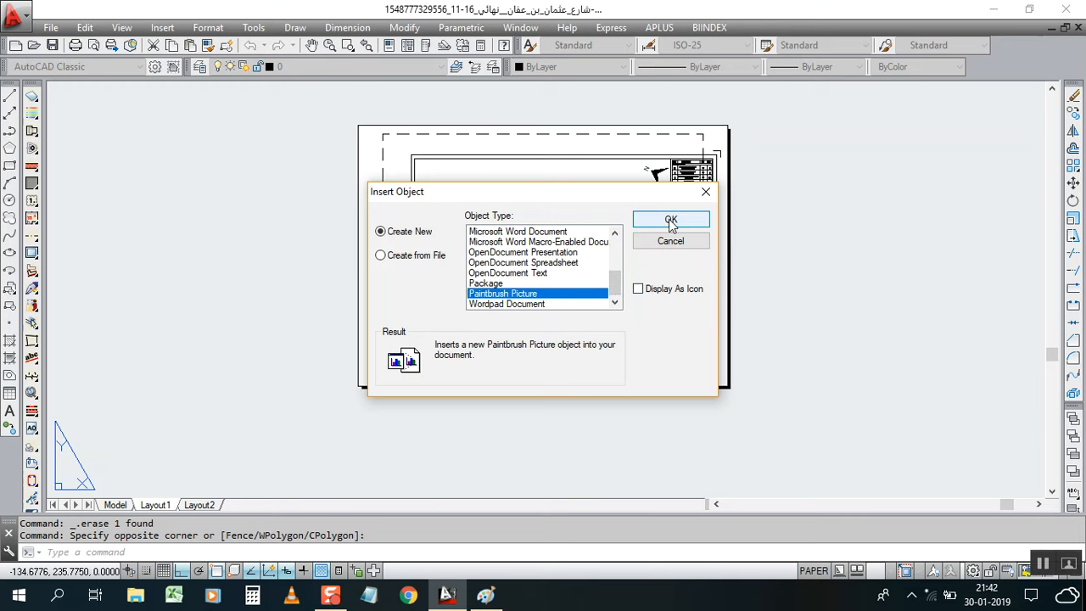
Step: Confirm the new Paintbrush Picture and crop its canvas to the pasted logo
click(670, 219)
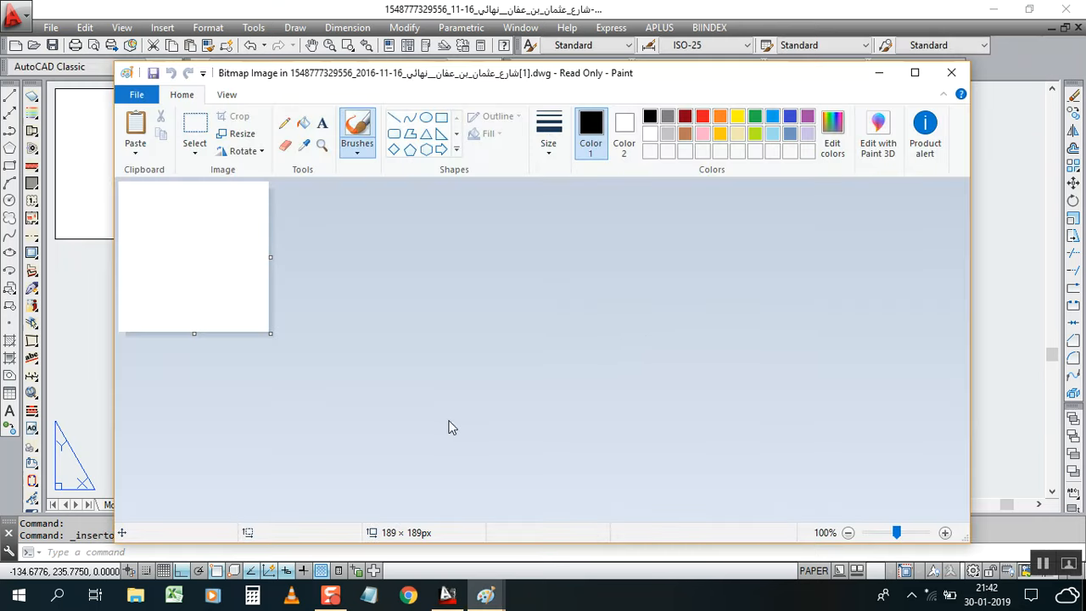
mouse_move(177, 321)
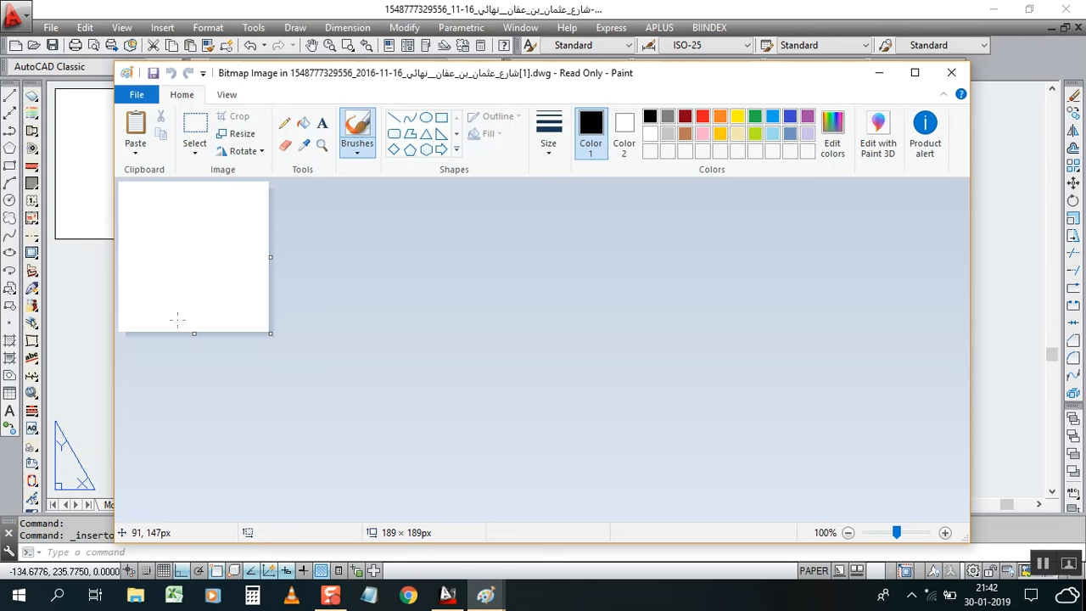
mouse_move(407, 269)
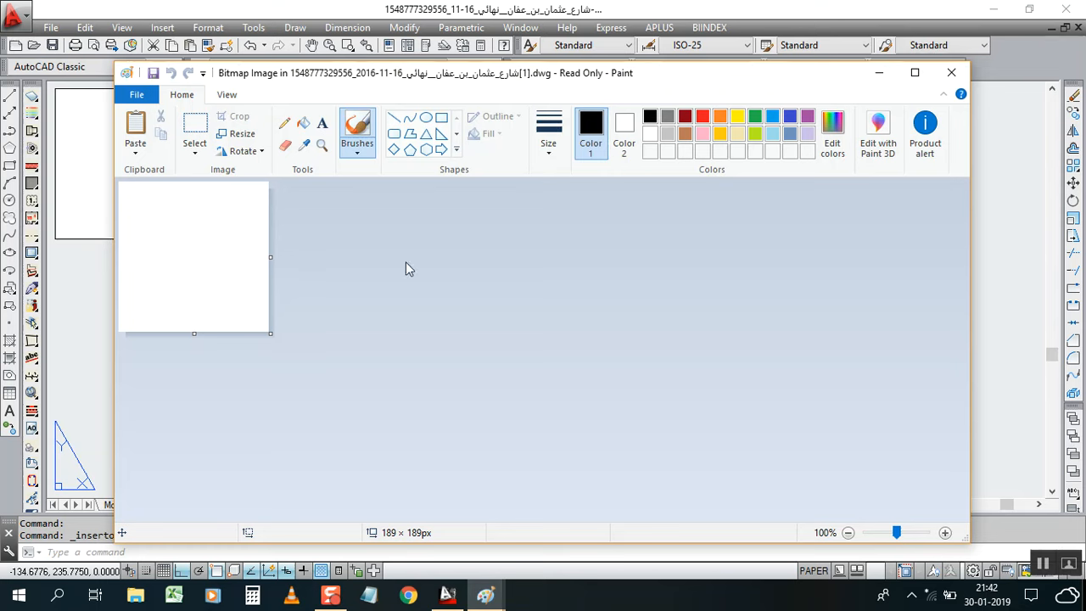
mouse_move(351, 269)
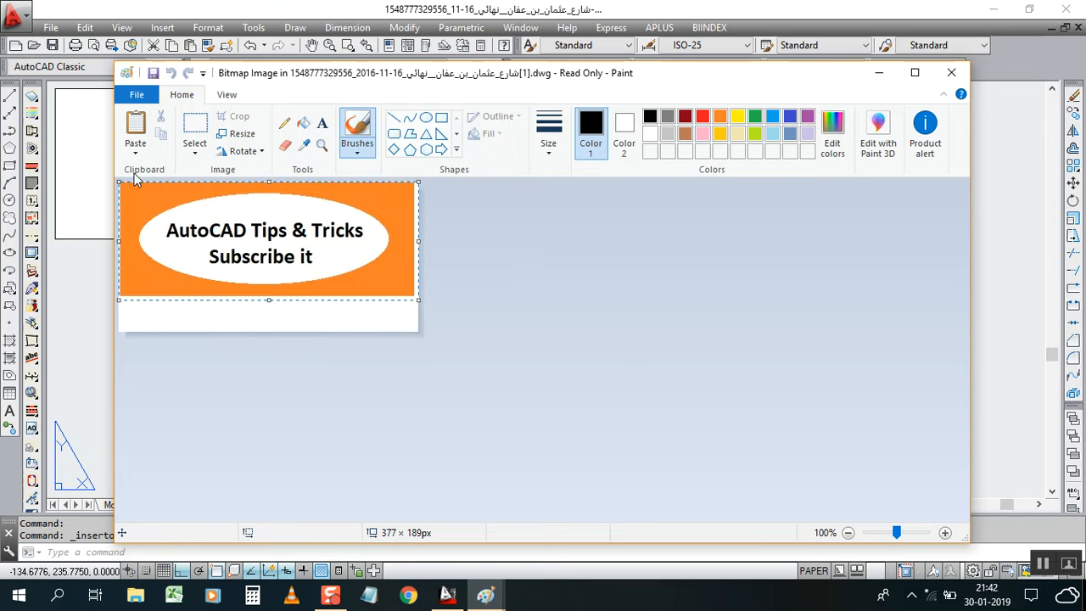
click(194, 132)
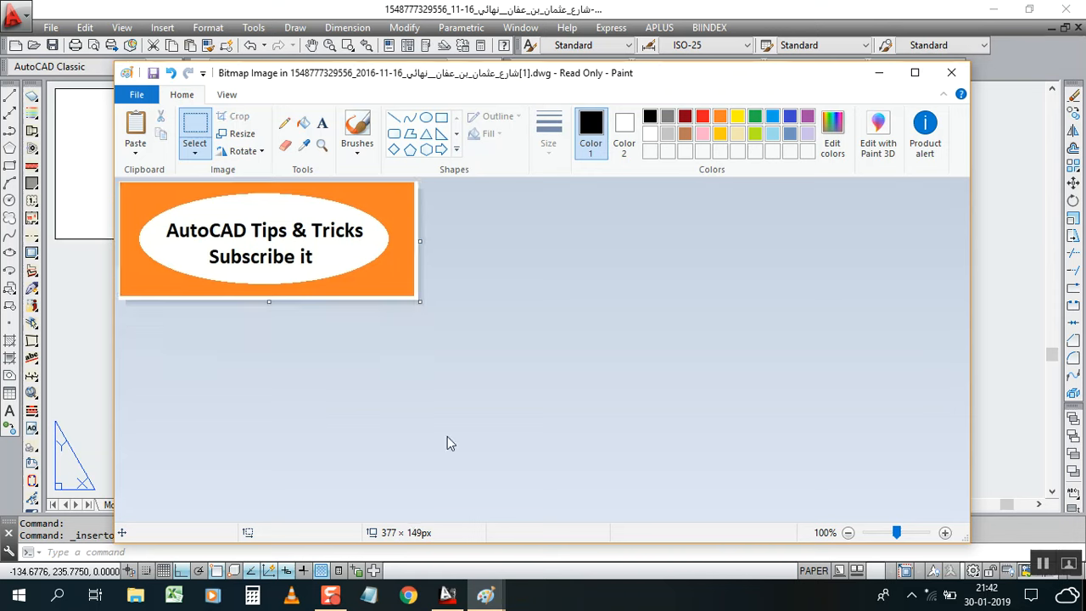
mouse_move(261, 320)
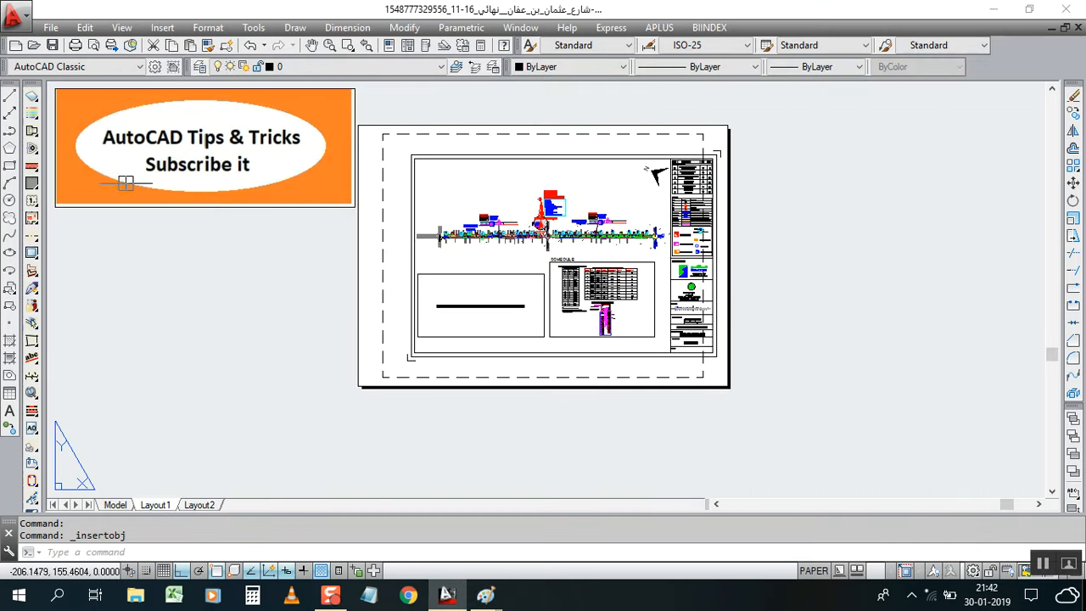
mouse_move(228, 208)
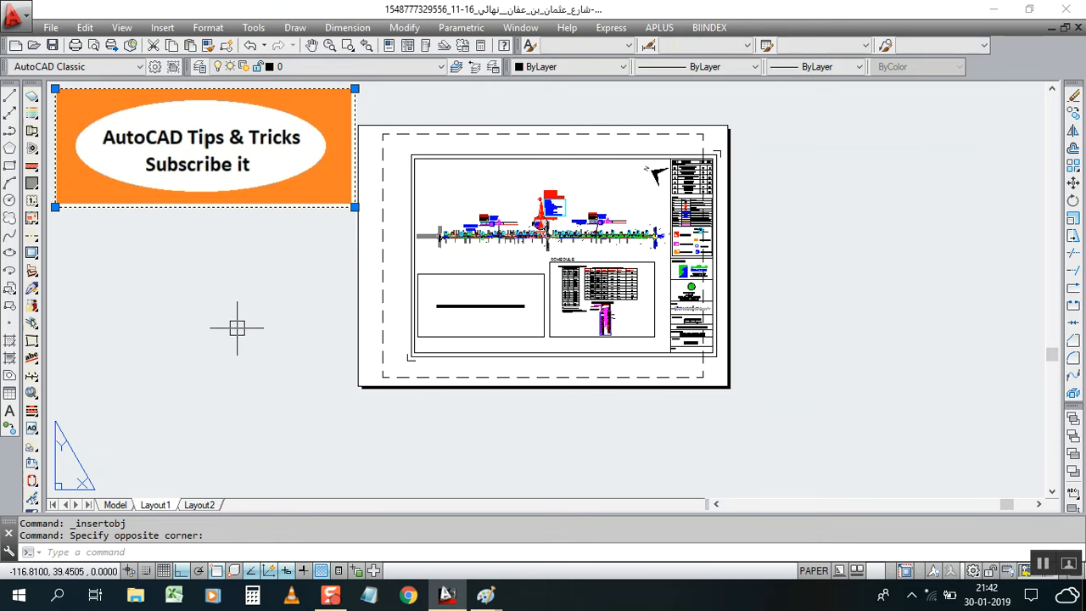
mouse_move(314, 264)
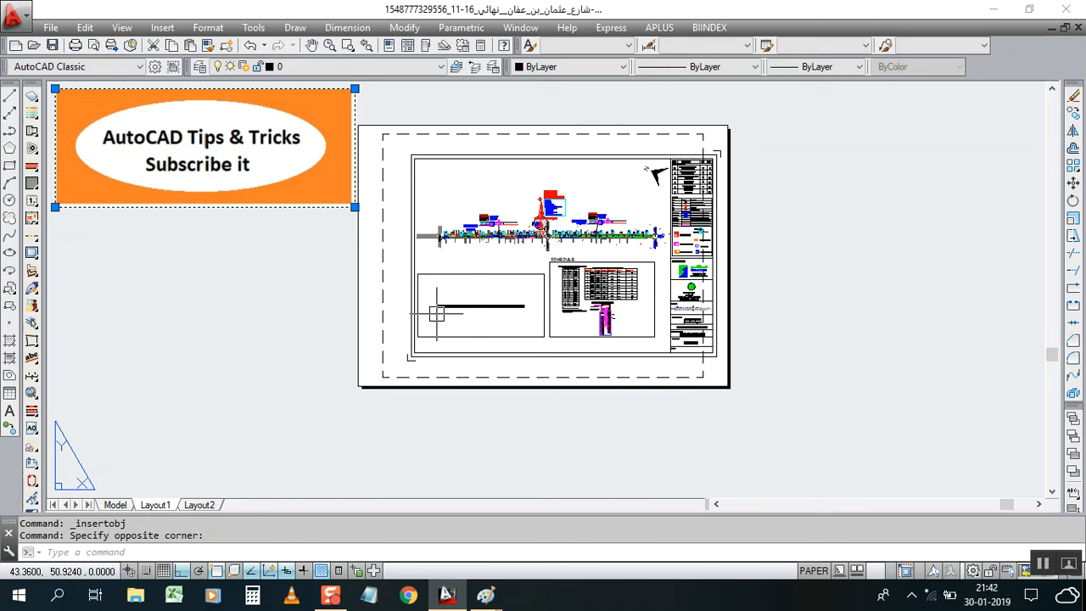
mouse_move(465, 342)
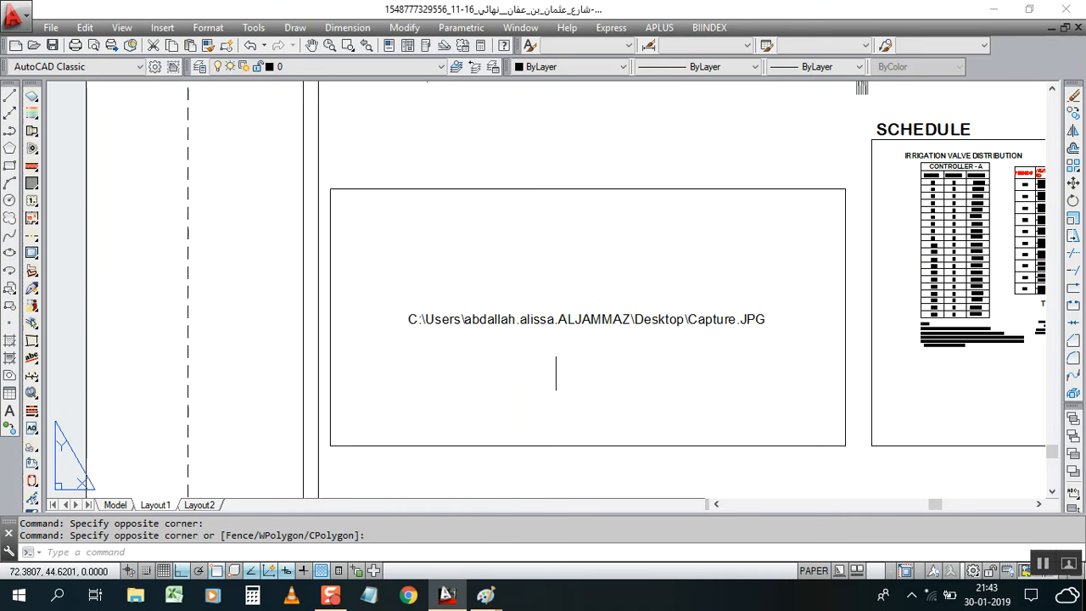
mouse_move(526, 367)
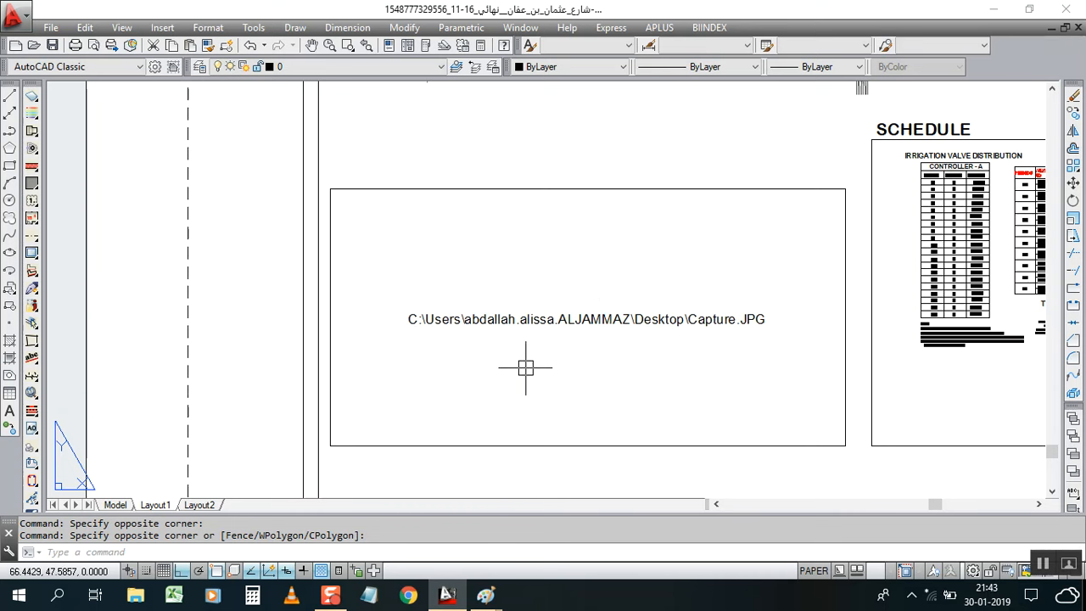
mouse_move(592, 362)
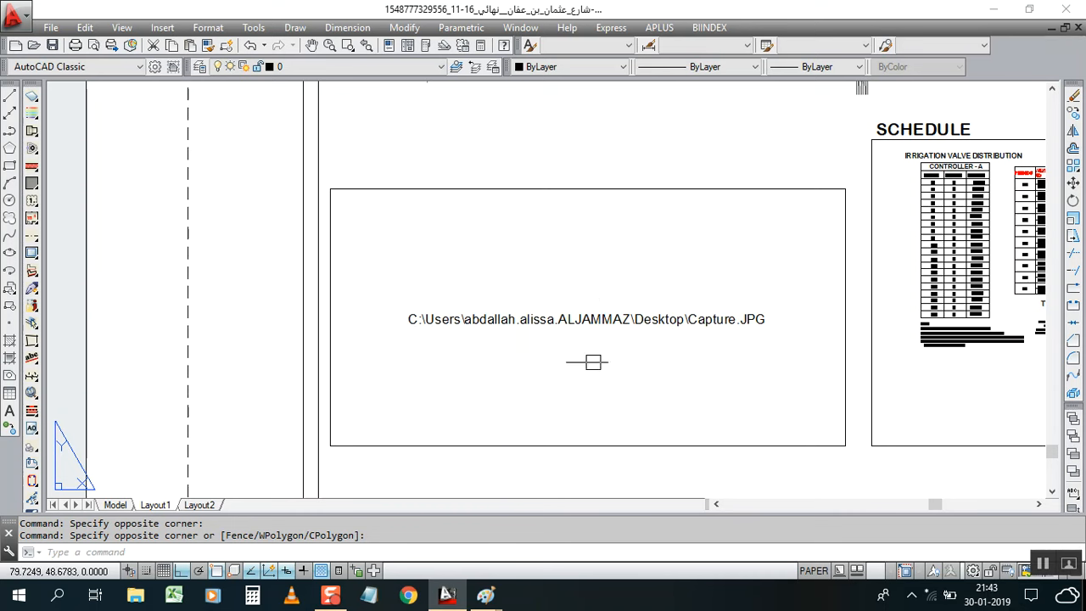
click(162, 27)
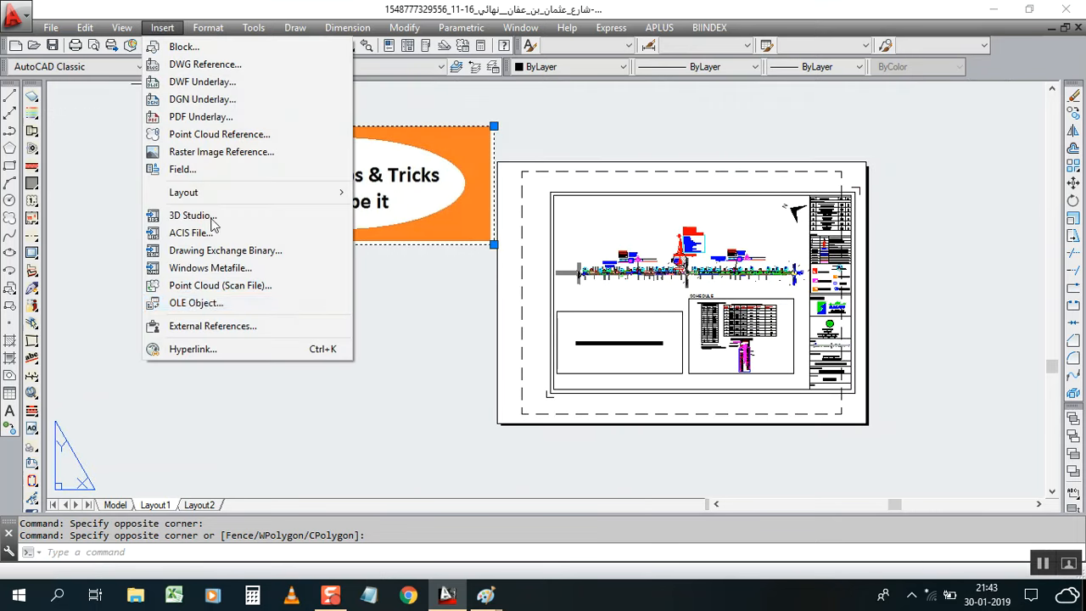
mouse_move(197, 303)
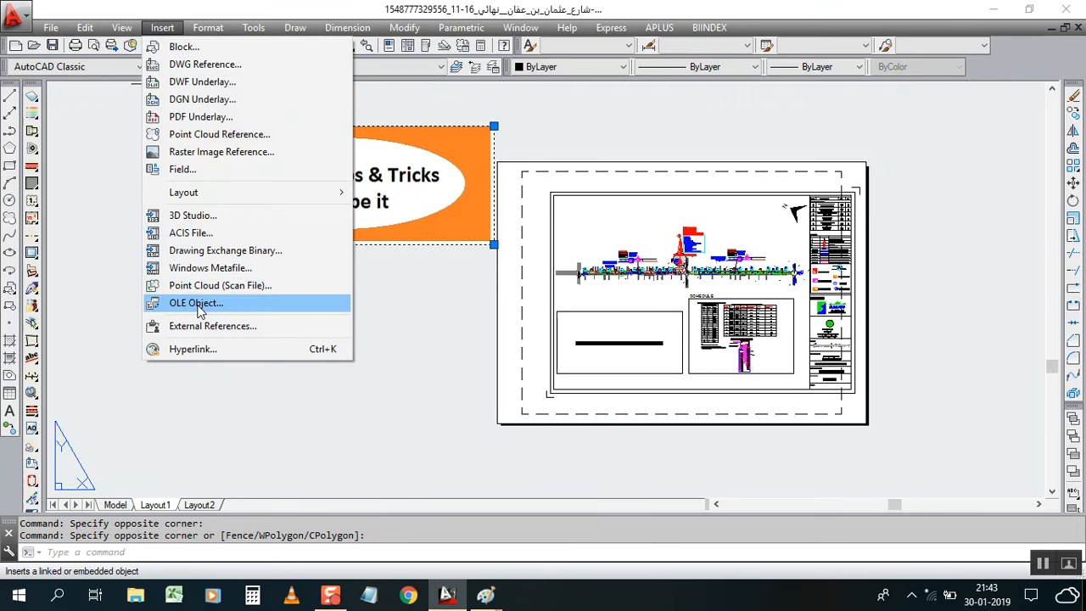
mouse_move(415, 308)
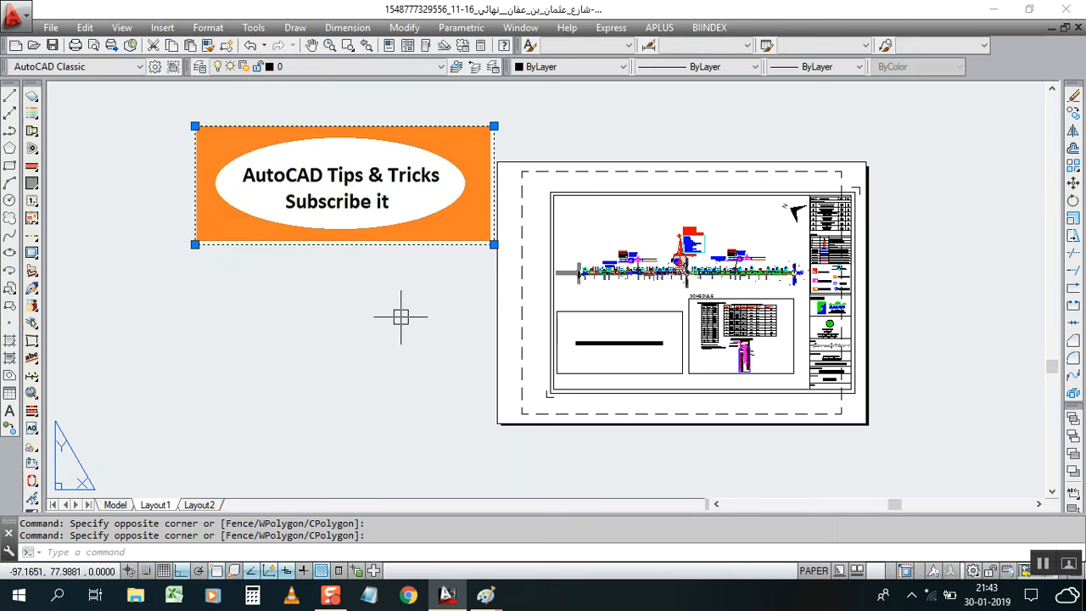
mouse_move(400, 316)
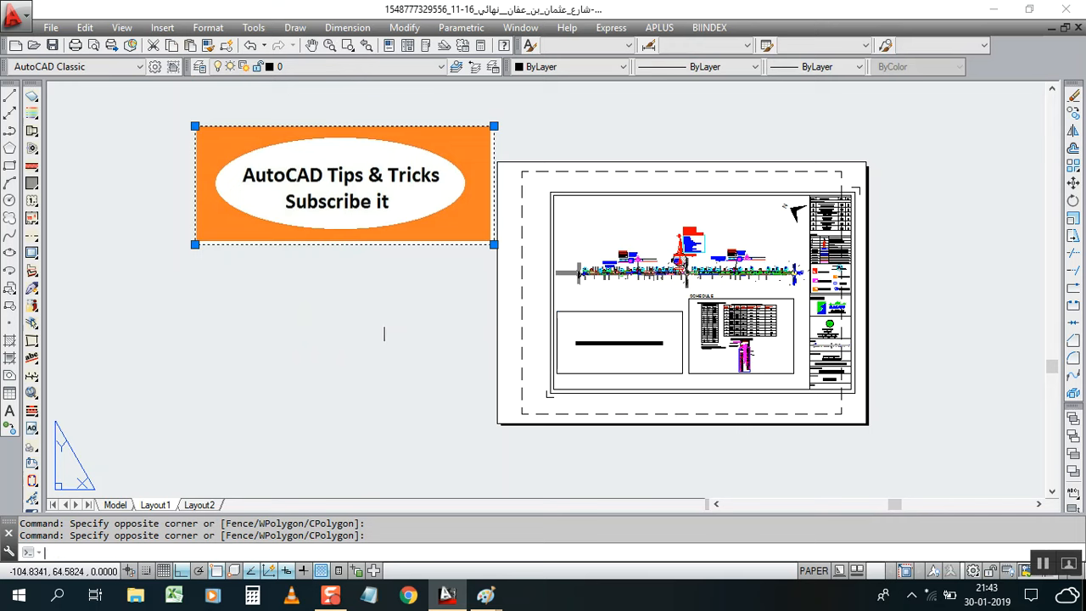
key(Escape)
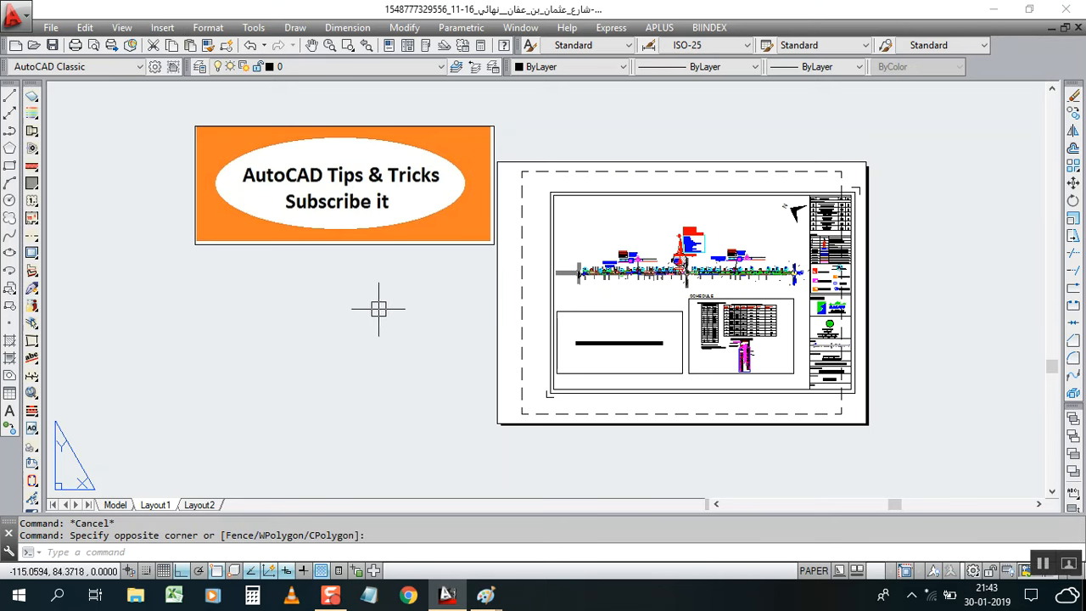
mouse_move(374, 308)
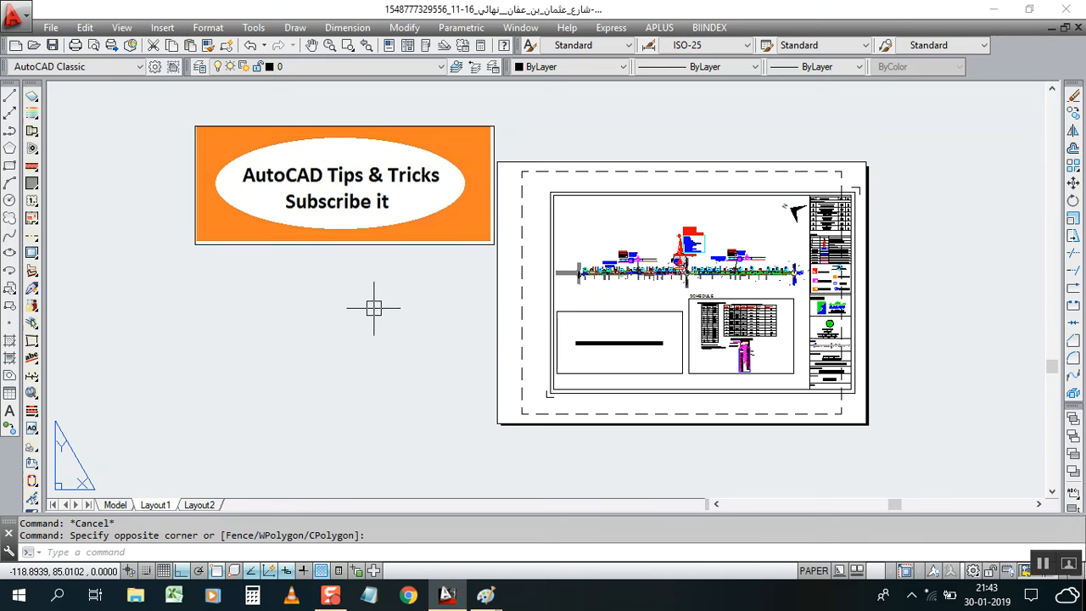
mouse_move(331, 321)
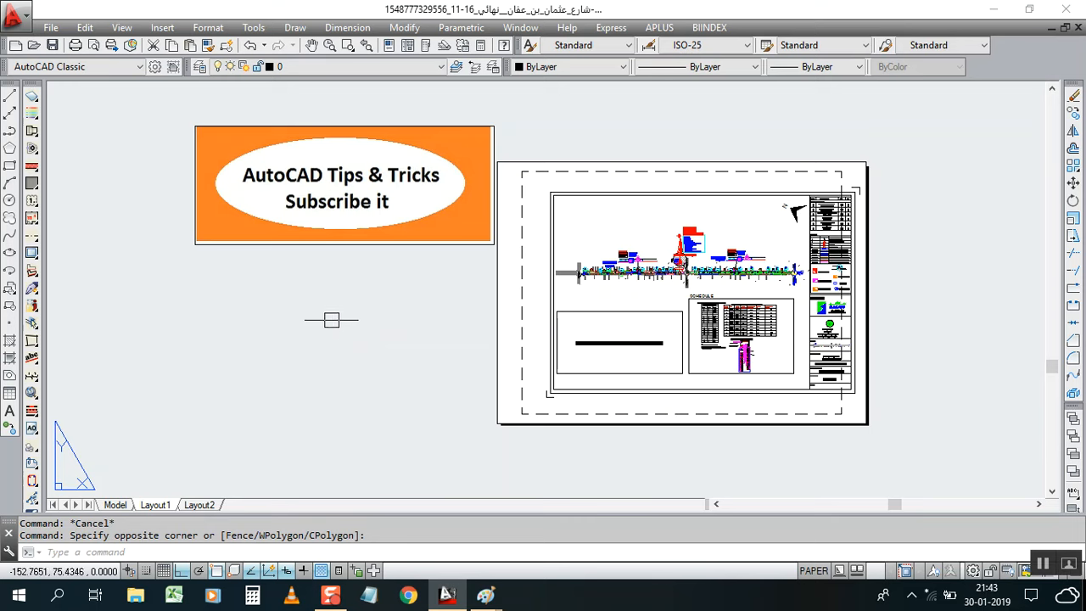
mouse_move(323, 295)
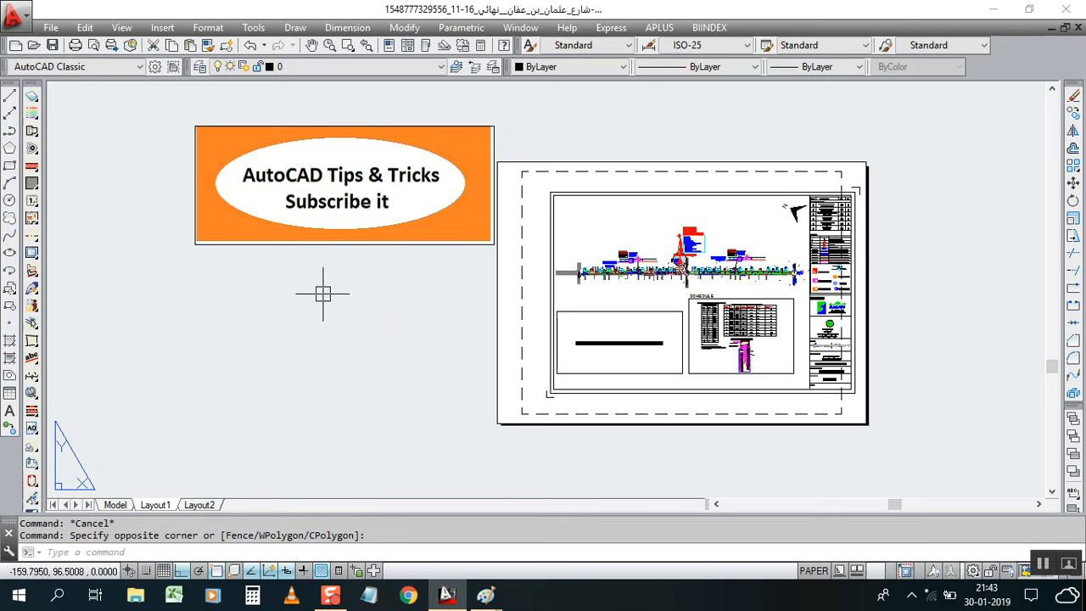
mouse_move(322, 293)
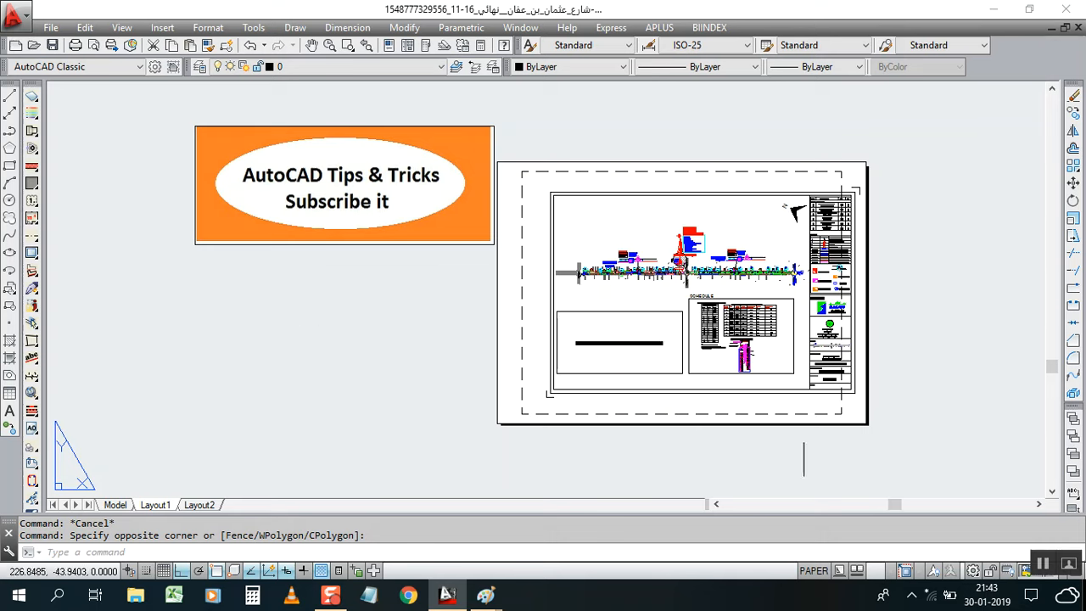
mouse_move(782, 478)
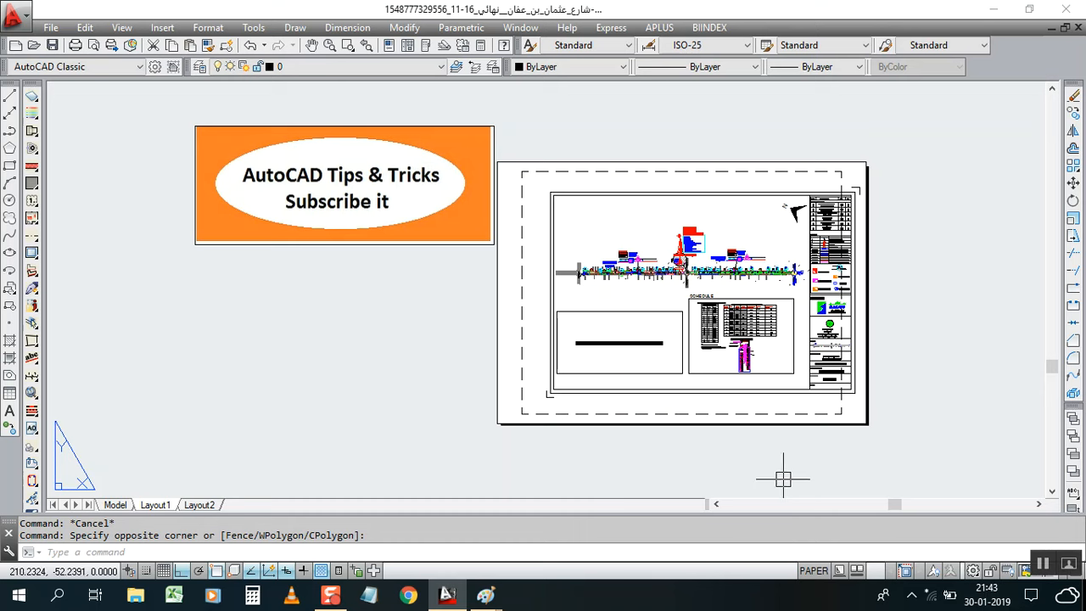
mouse_move(488, 473)
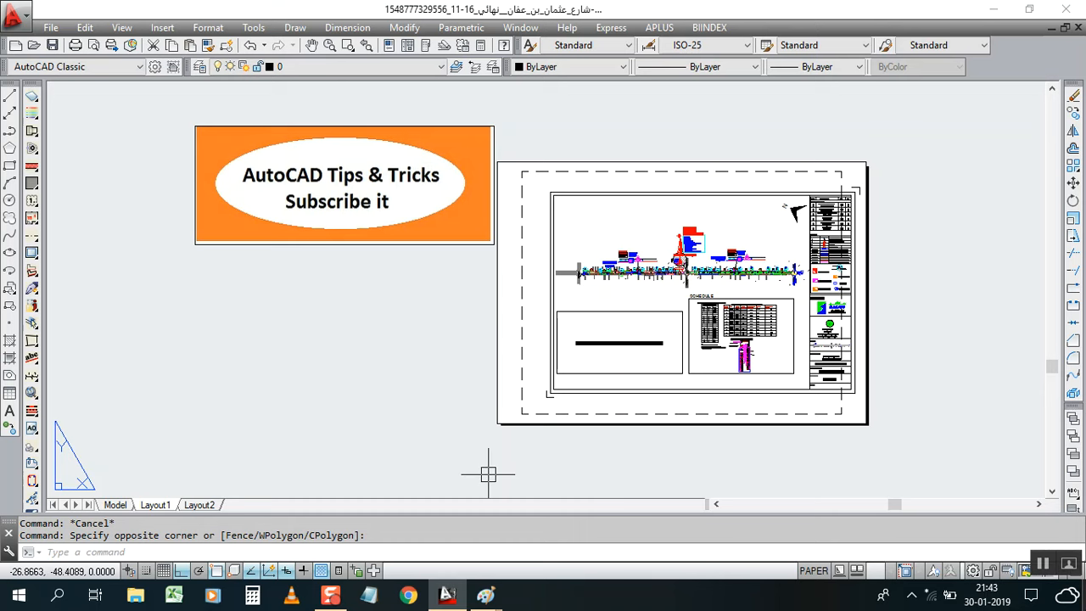